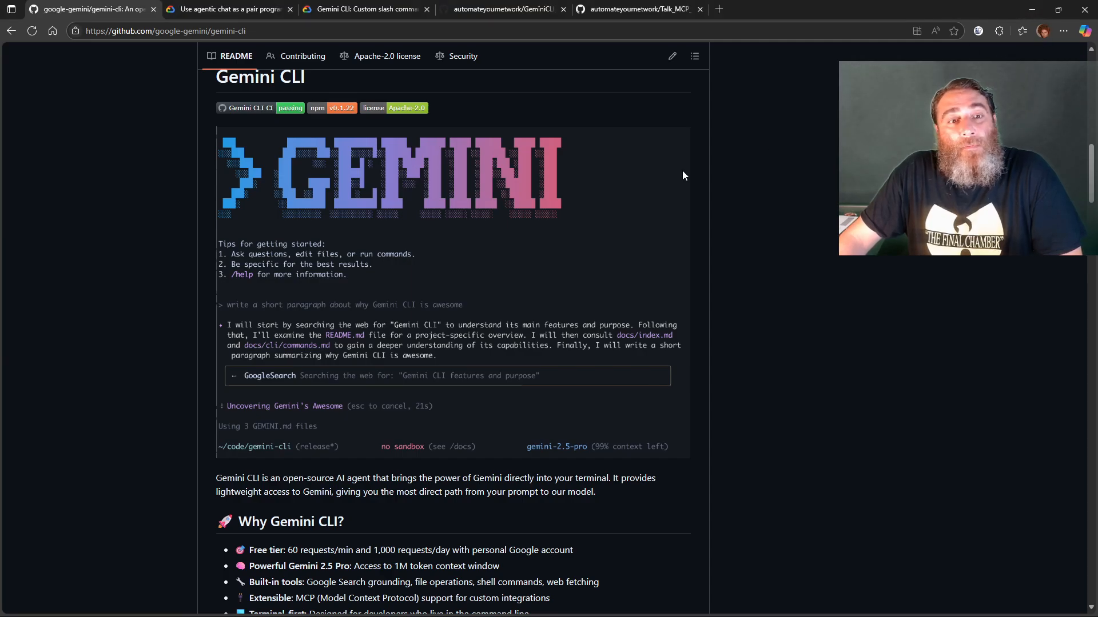
Step: Review the gemini-cli README's npm install command, then close the repository tab
scroll(down, 3)
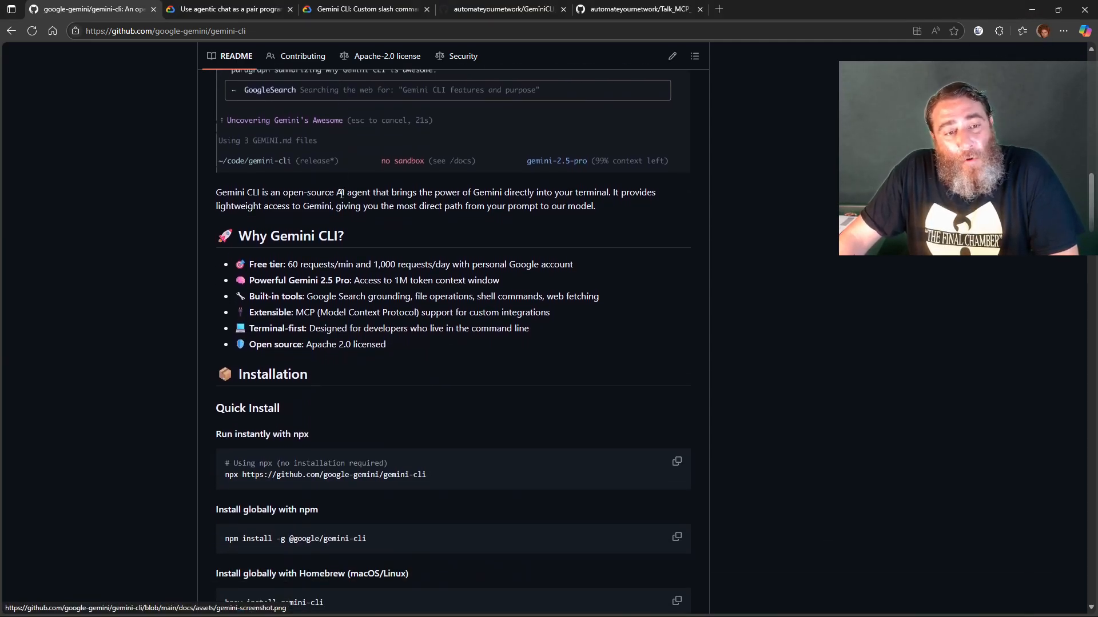
scroll(down, 3)
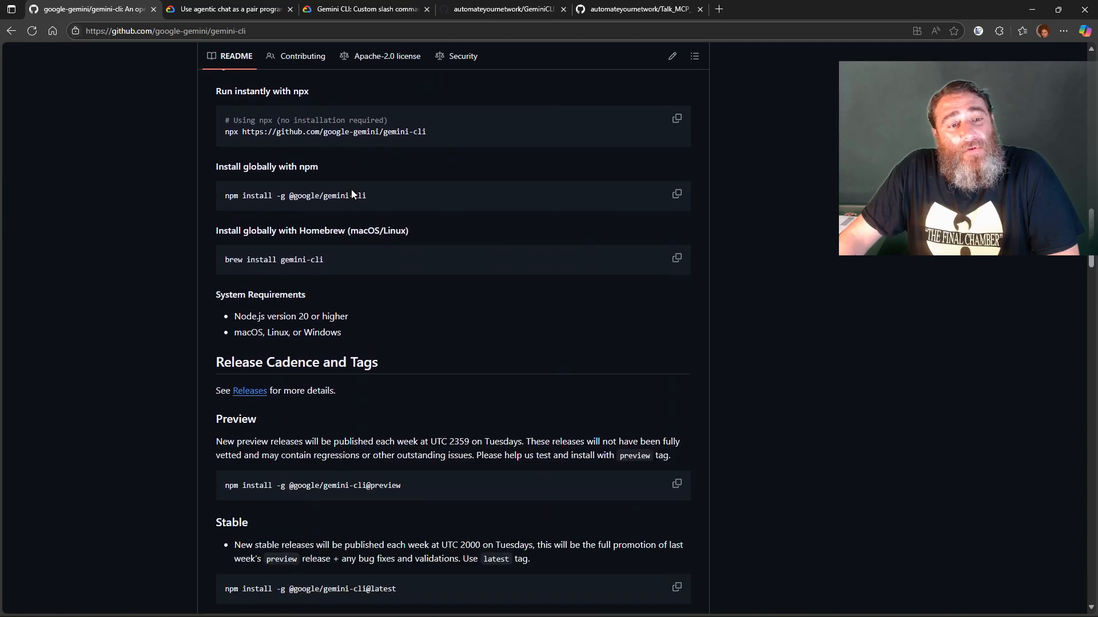
scroll(up, 3)
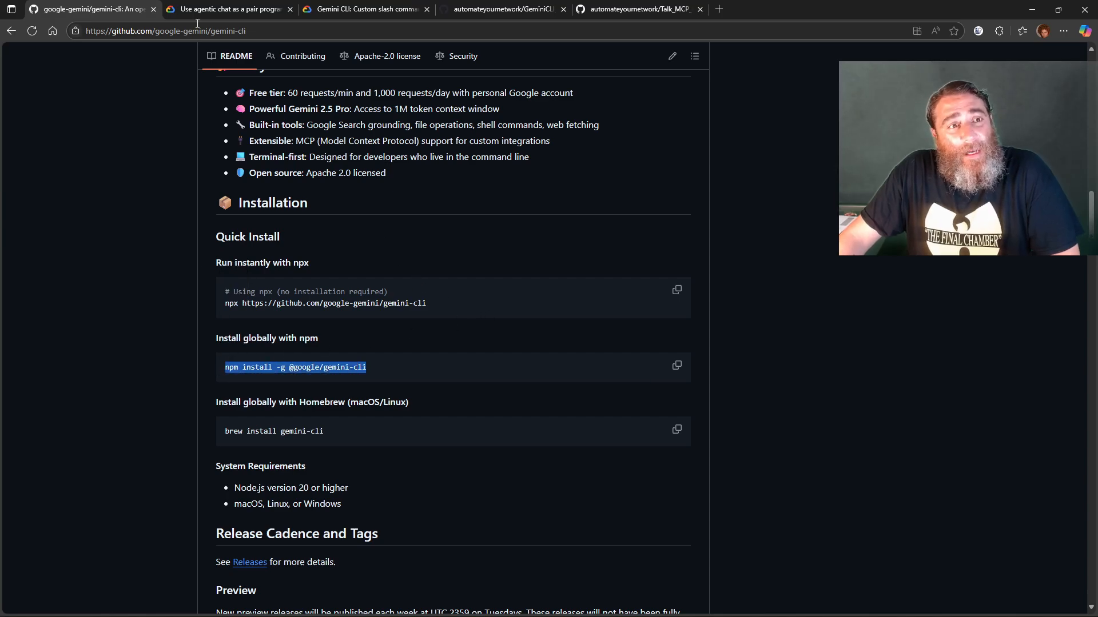
click(228, 9)
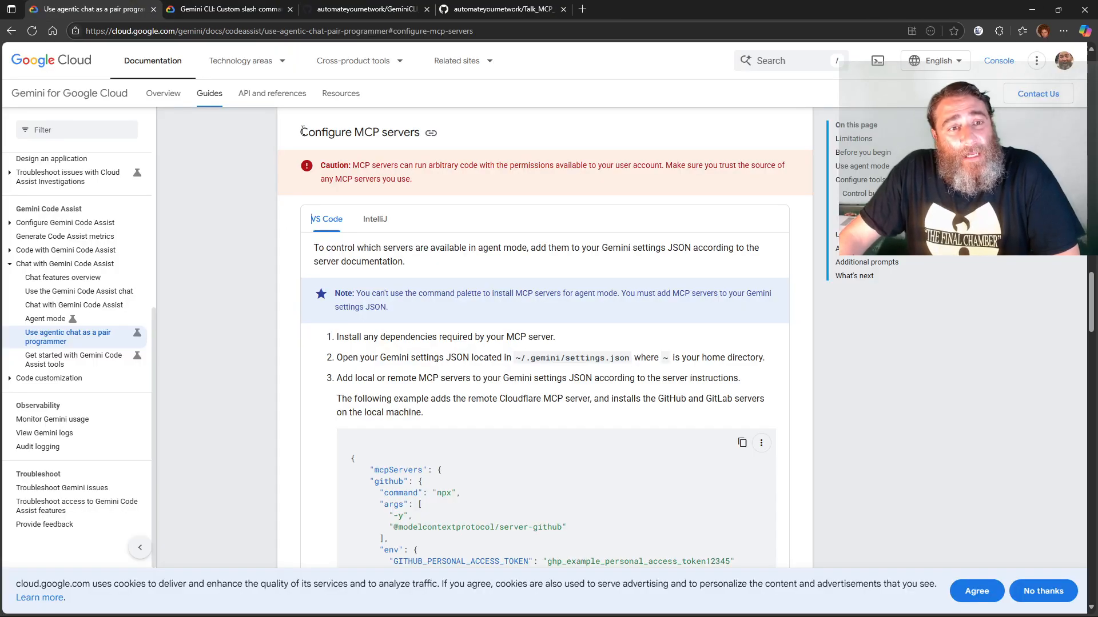
Step: Review and close the agentic chat MCP docs and the custom slash commands blog post
scroll(down, 3)
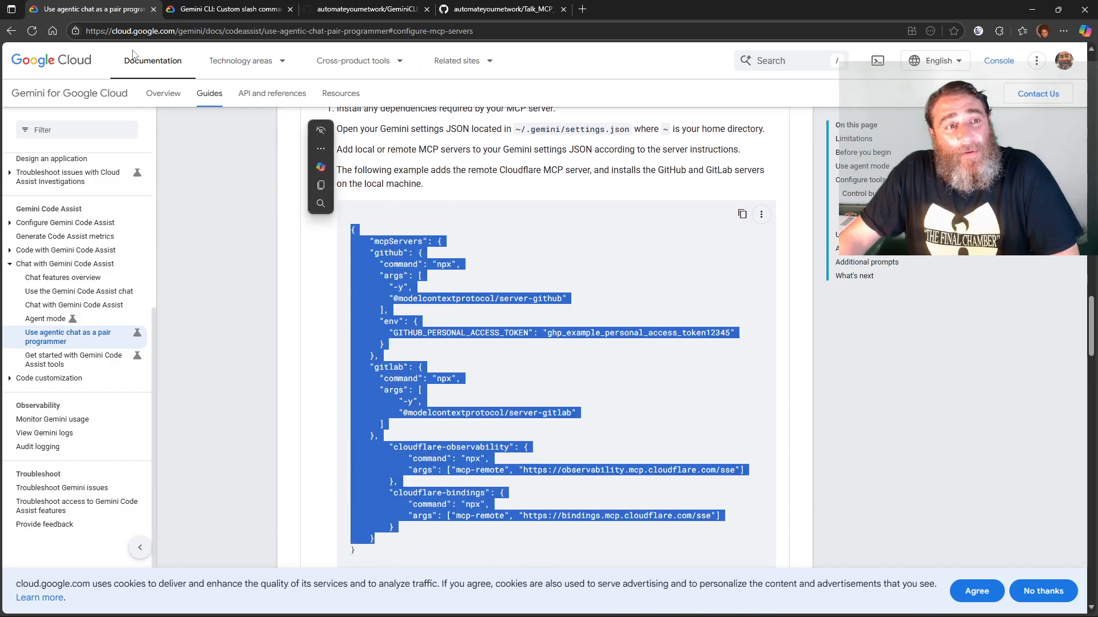
click(224, 9)
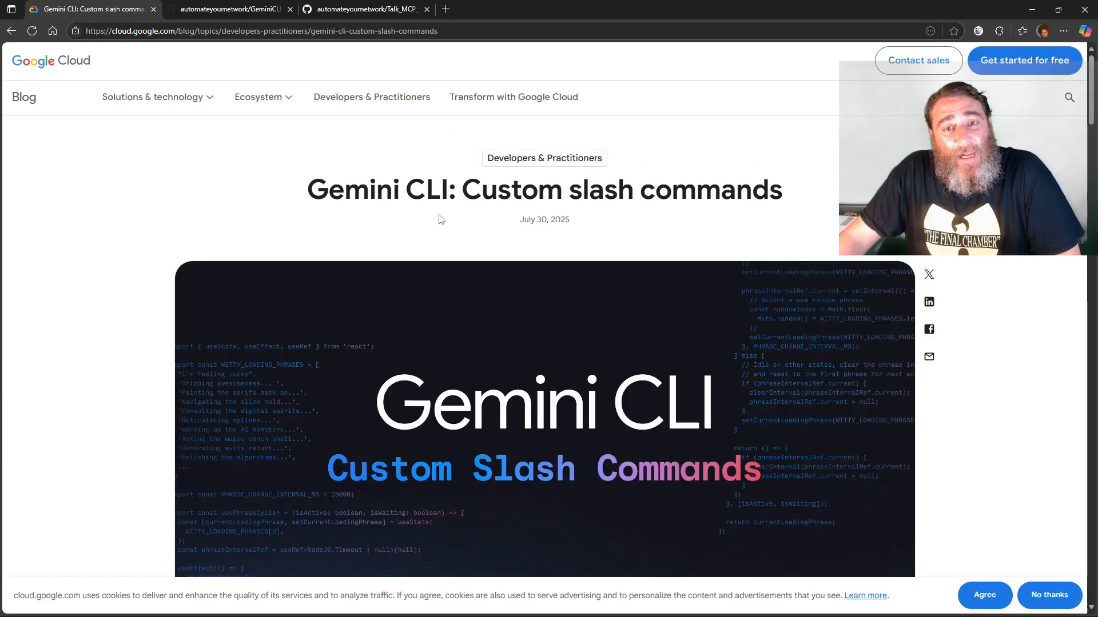
scroll(down, 3)
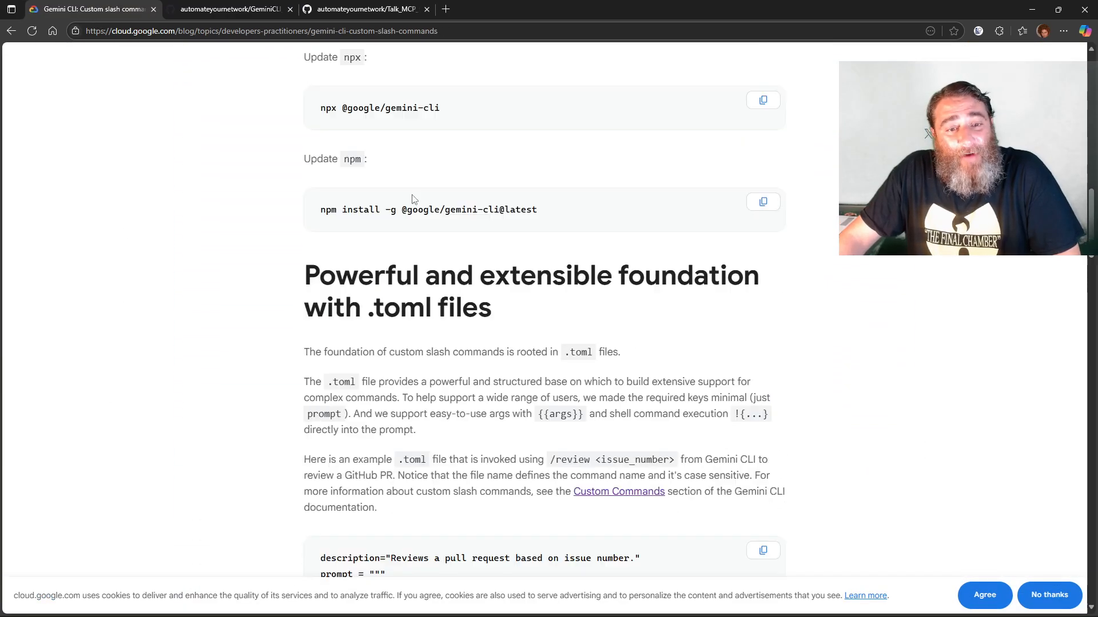
scroll(down, 3)
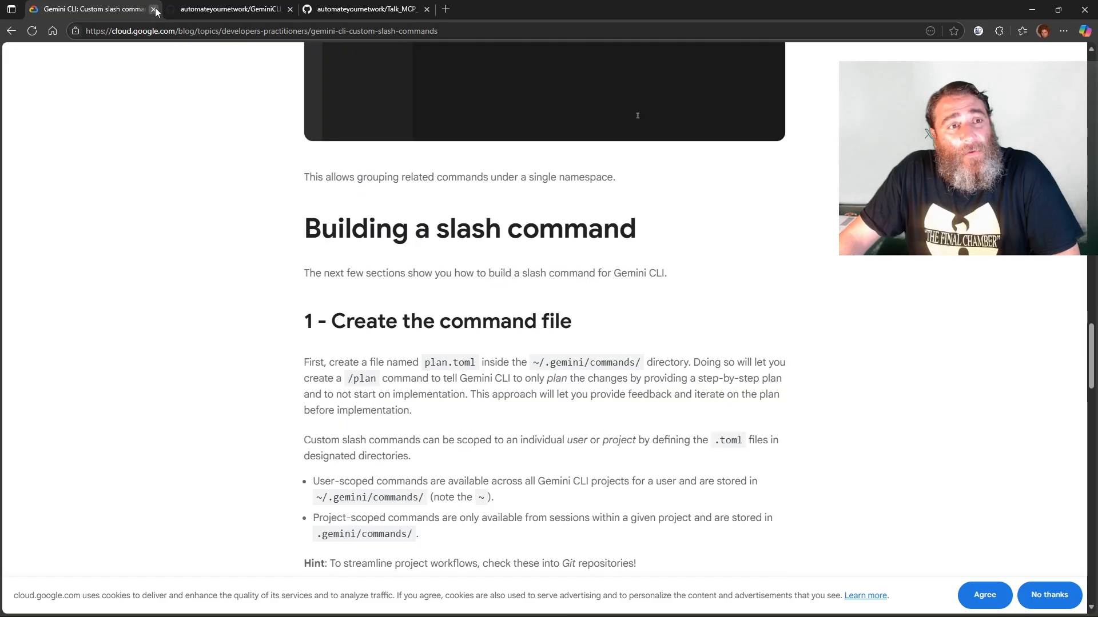
click(155, 9)
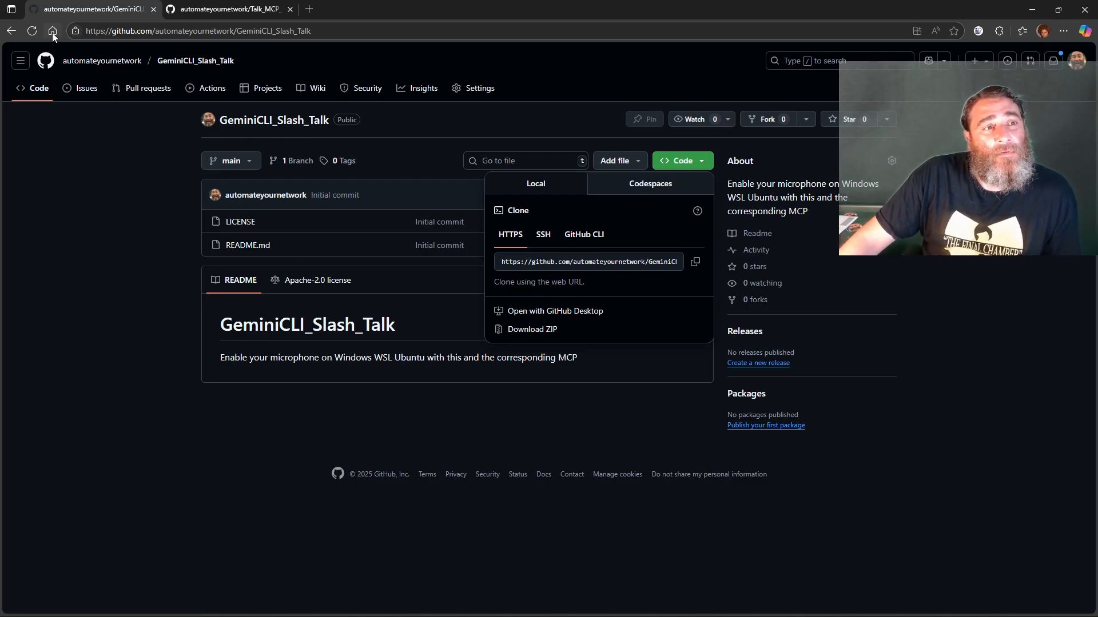
Step: Reload GeminiCLI_Slash_Talk, view talk_start_string.txt, then follow the Talk_MCP_for_Gemini_CLI link
click(31, 30)
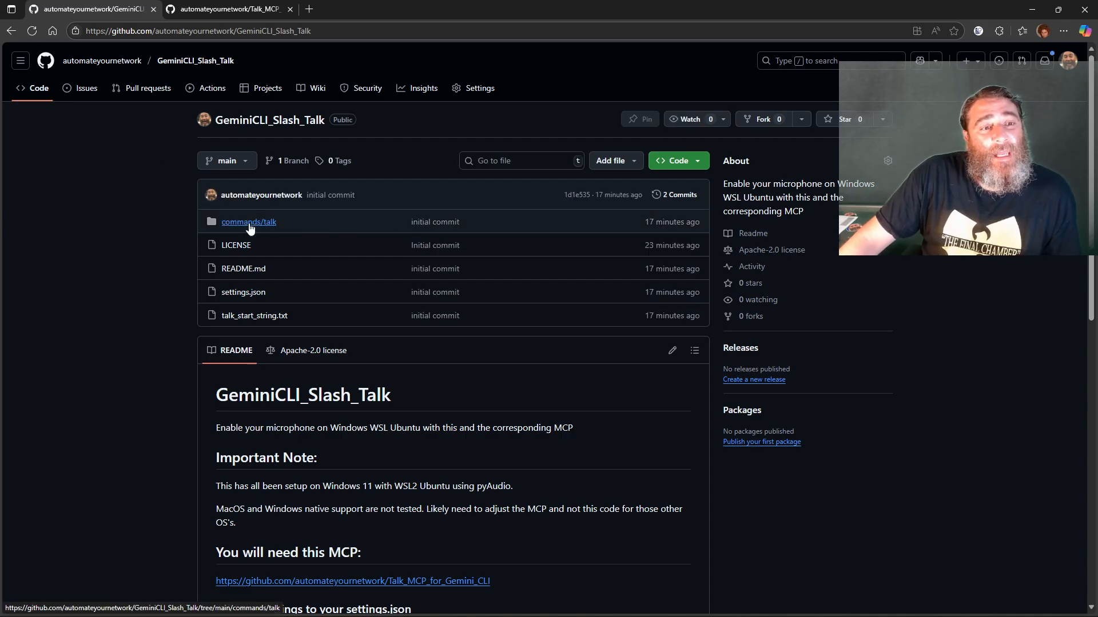
click(248, 222)
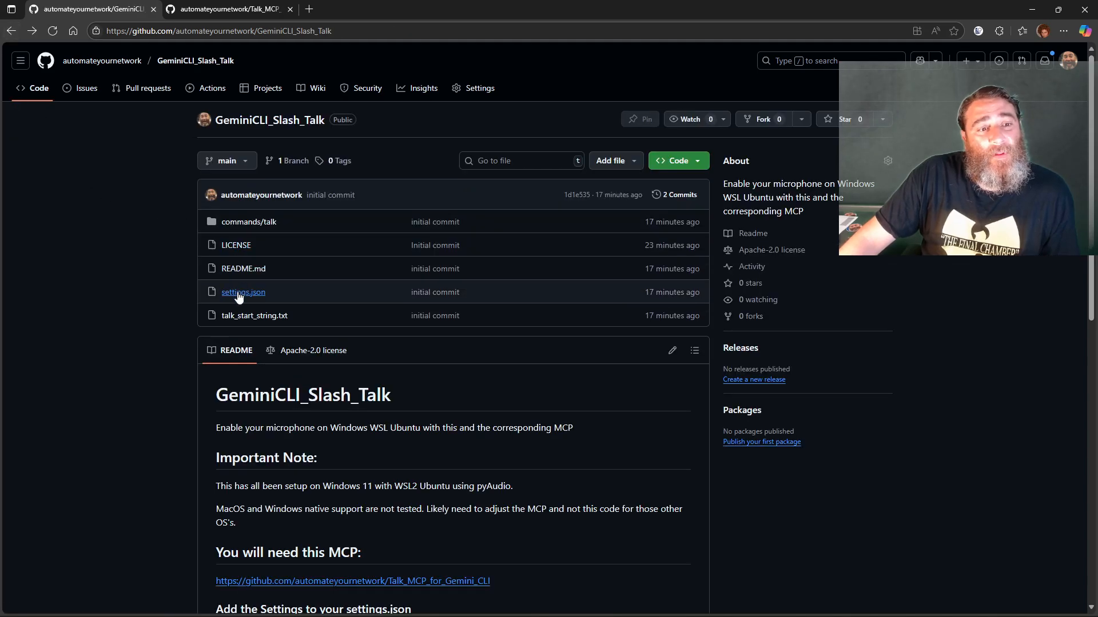
click(243, 292)
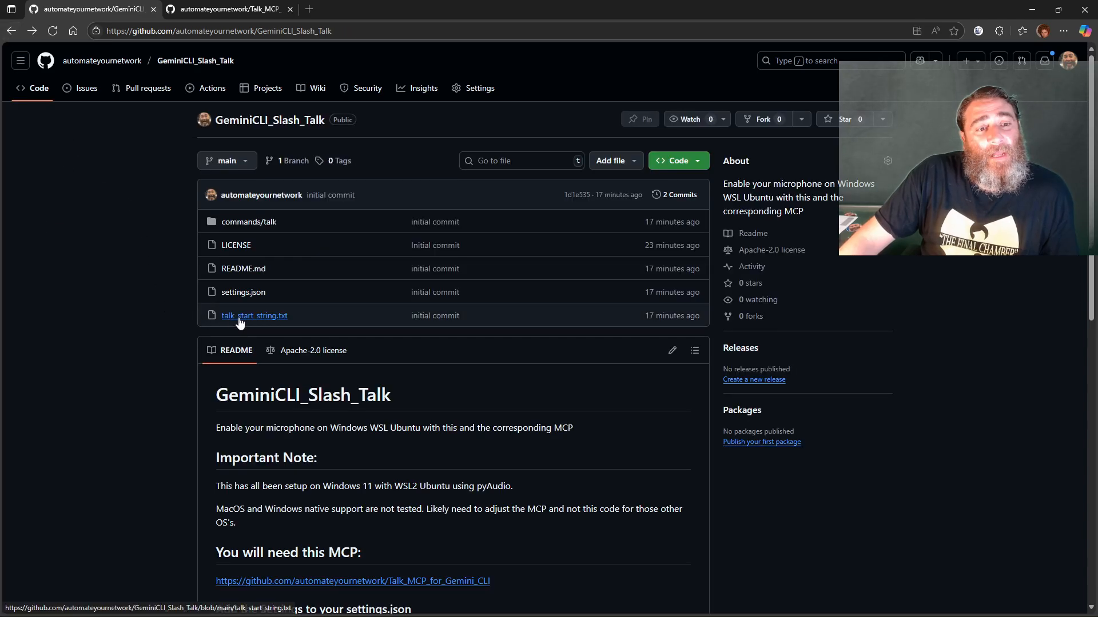
click(254, 316)
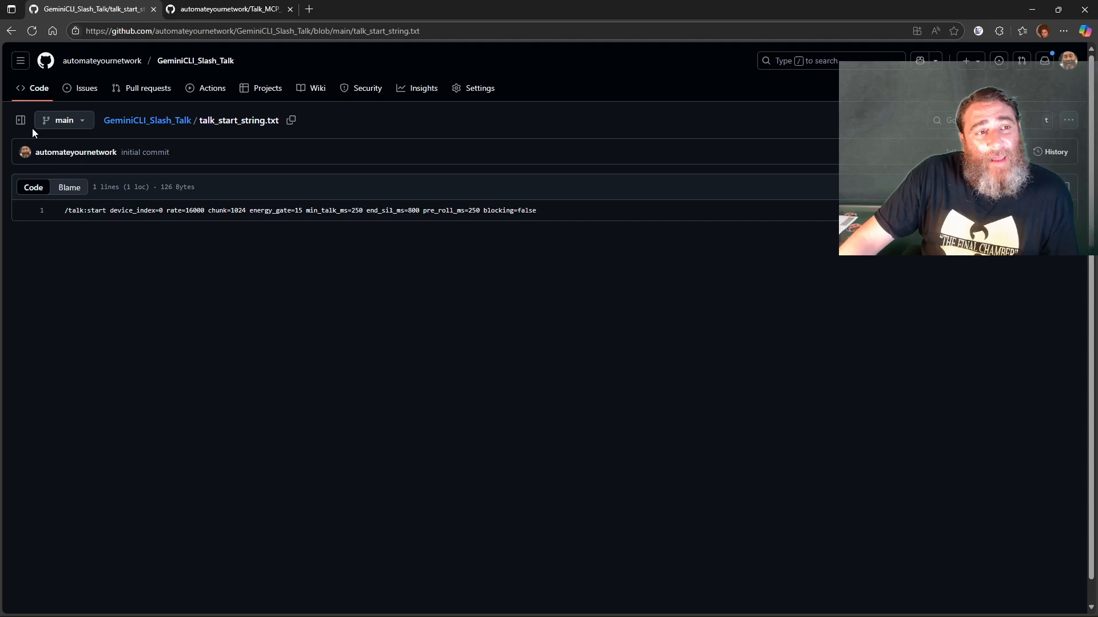
click(147, 120)
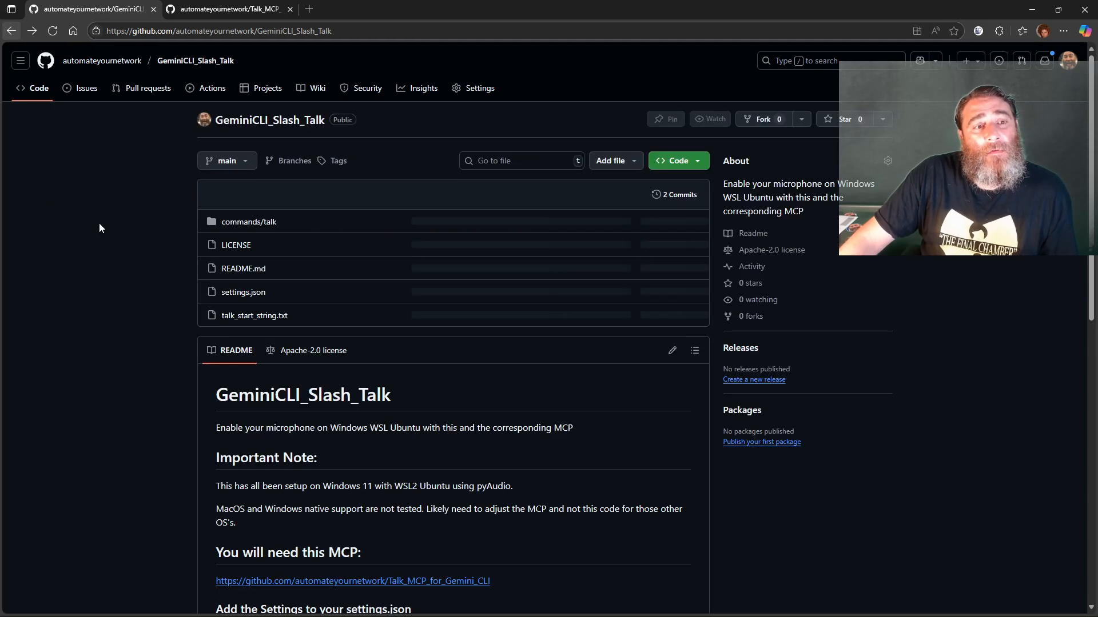
scroll(down, 3)
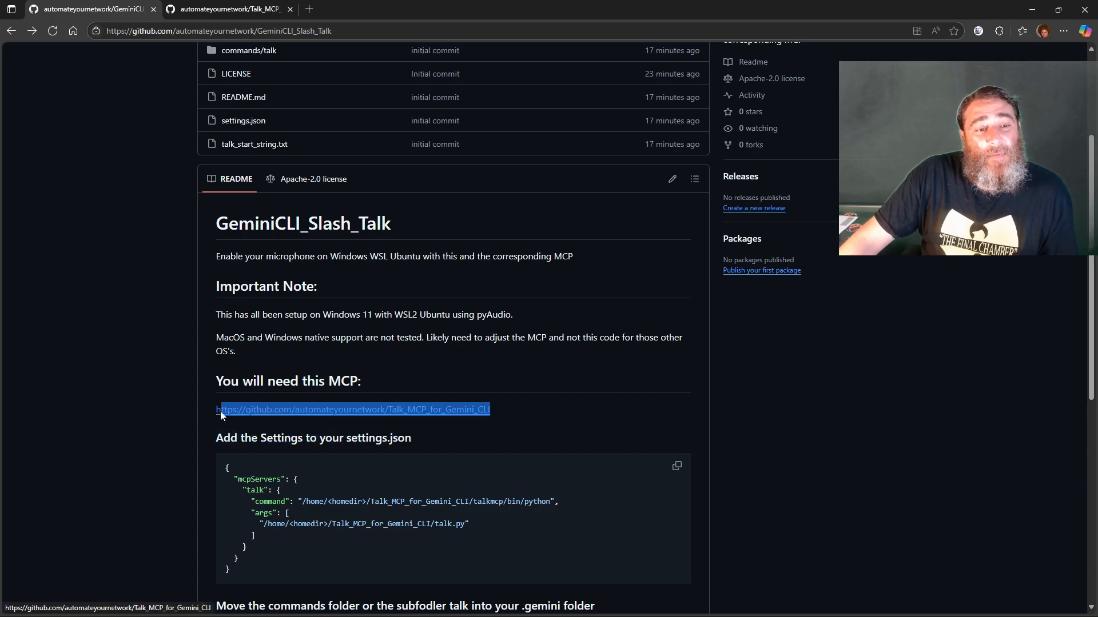
click(353, 410)
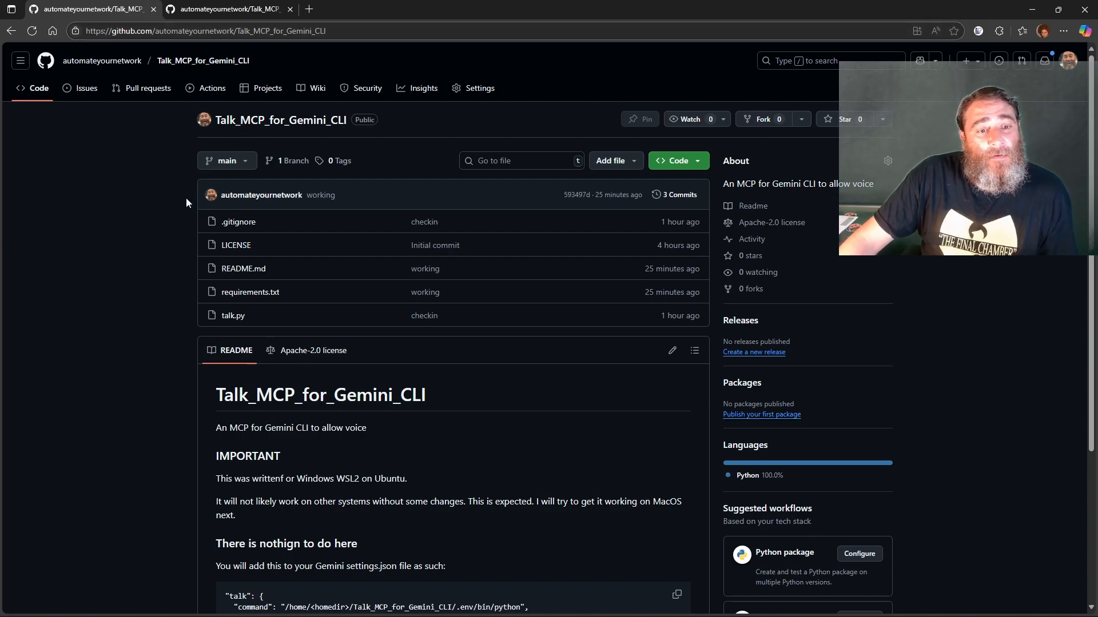
Step: Browse the Talk_MCP_for_Gemini_CLI files and README, then go back to GeminiCLI_Slash_Talk
scroll(down, 3)
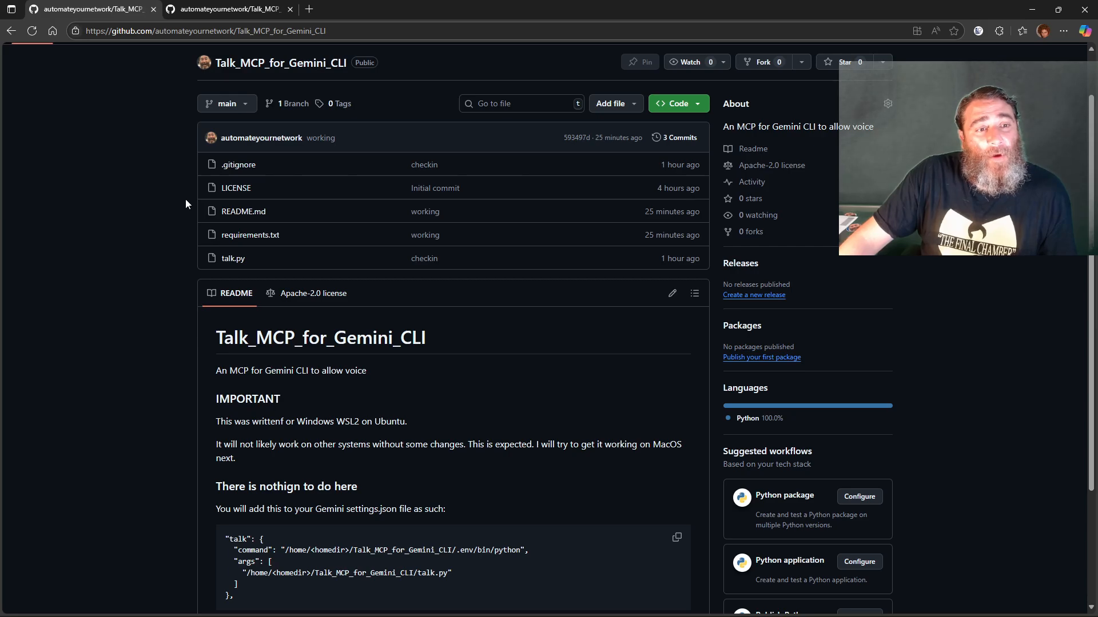
click(233, 258)
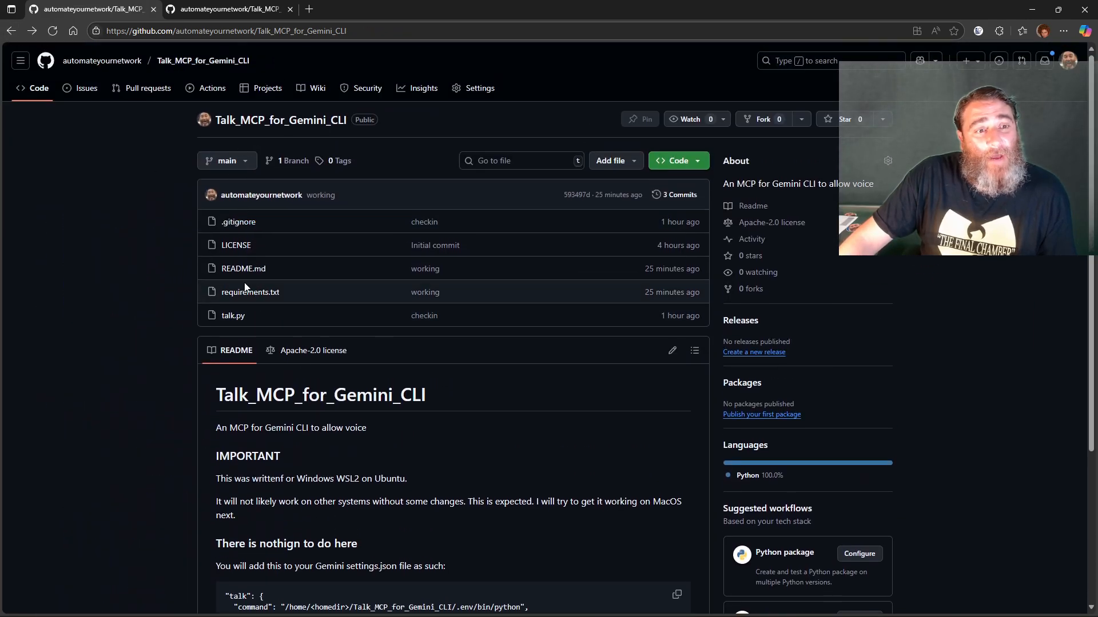
click(250, 292)
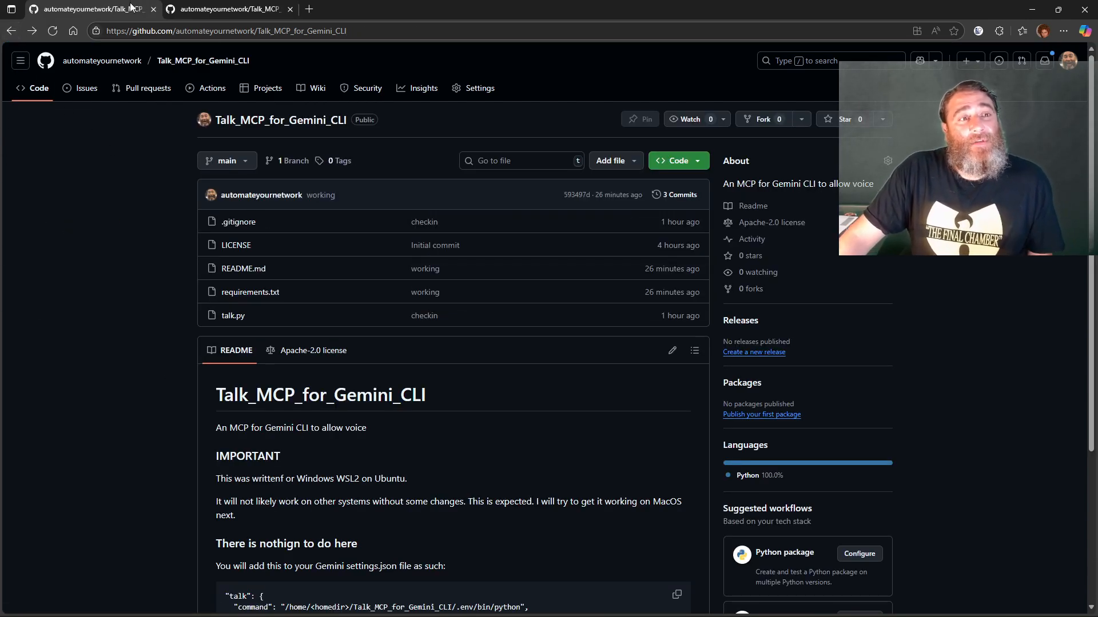
click(11, 36)
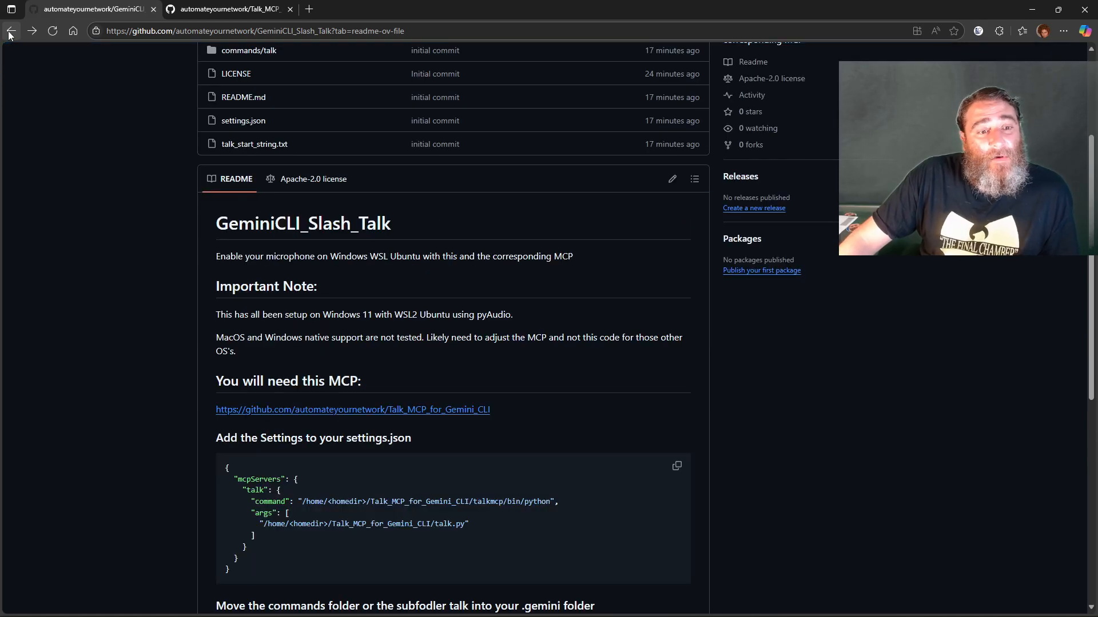
Step: Scroll through the GeminiCLI_Slash_Talk README's settings.json snippet and setup notes
scroll(down, 3)
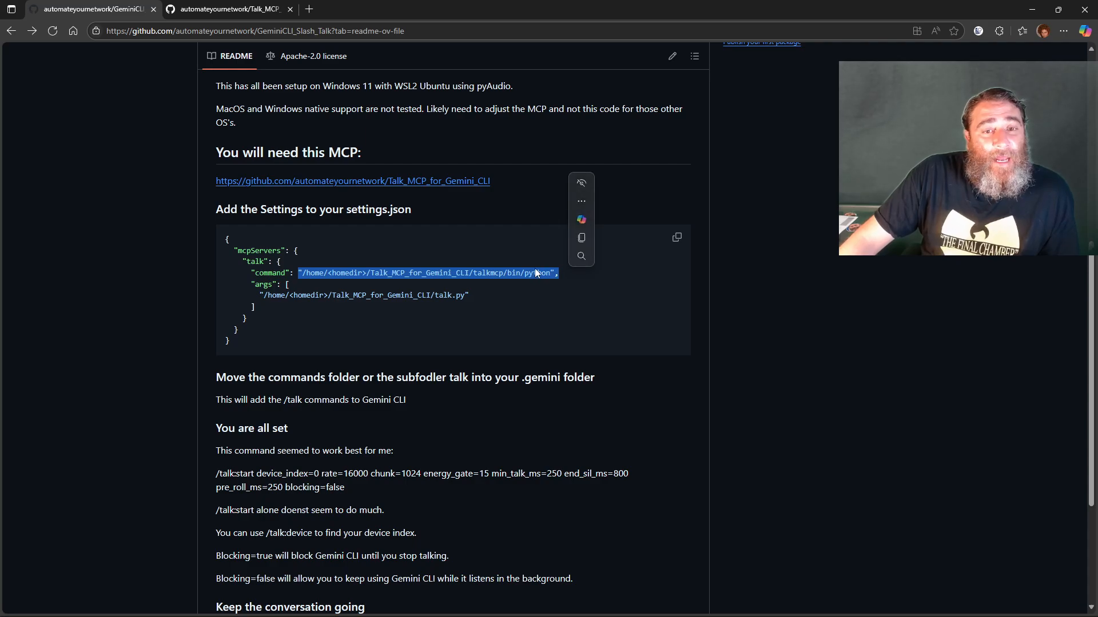
mouse_move(515, 274)
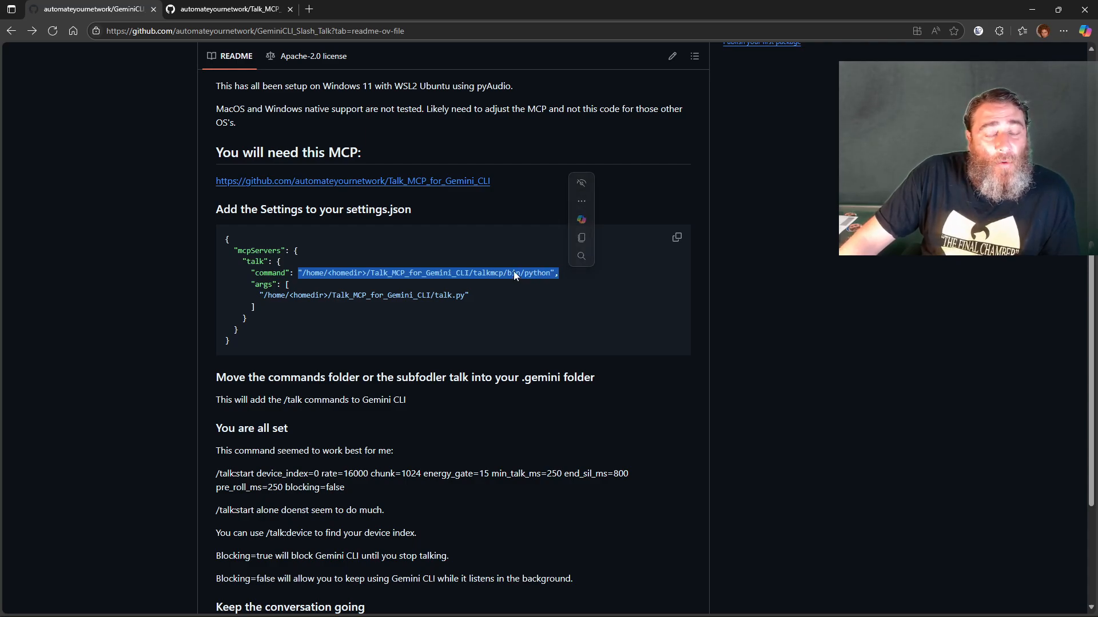
mouse_move(445, 303)
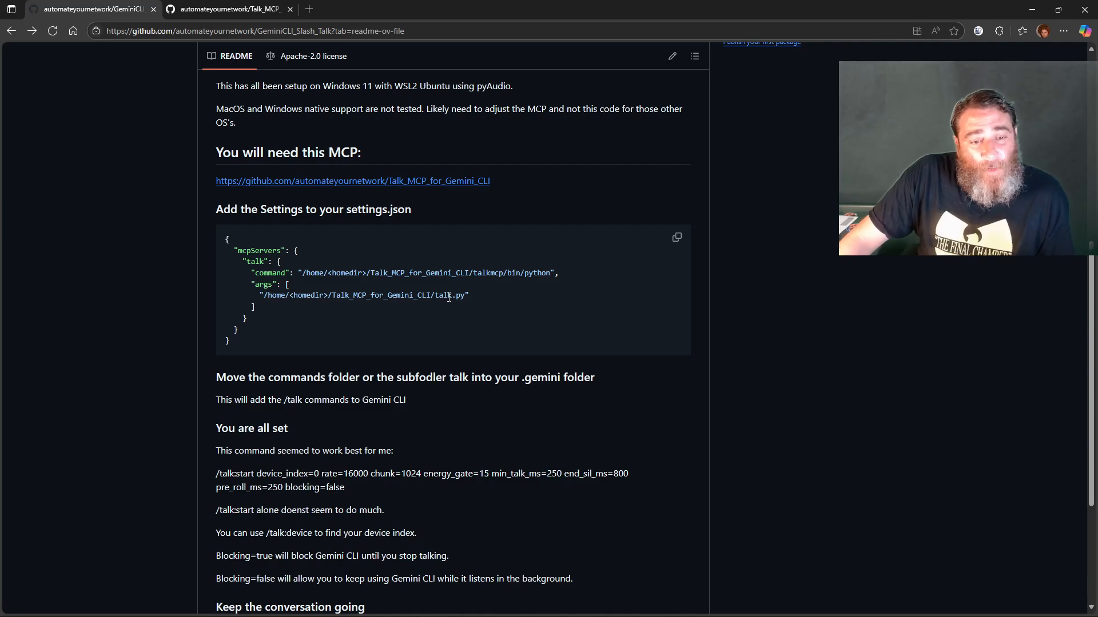
scroll(down, 3)
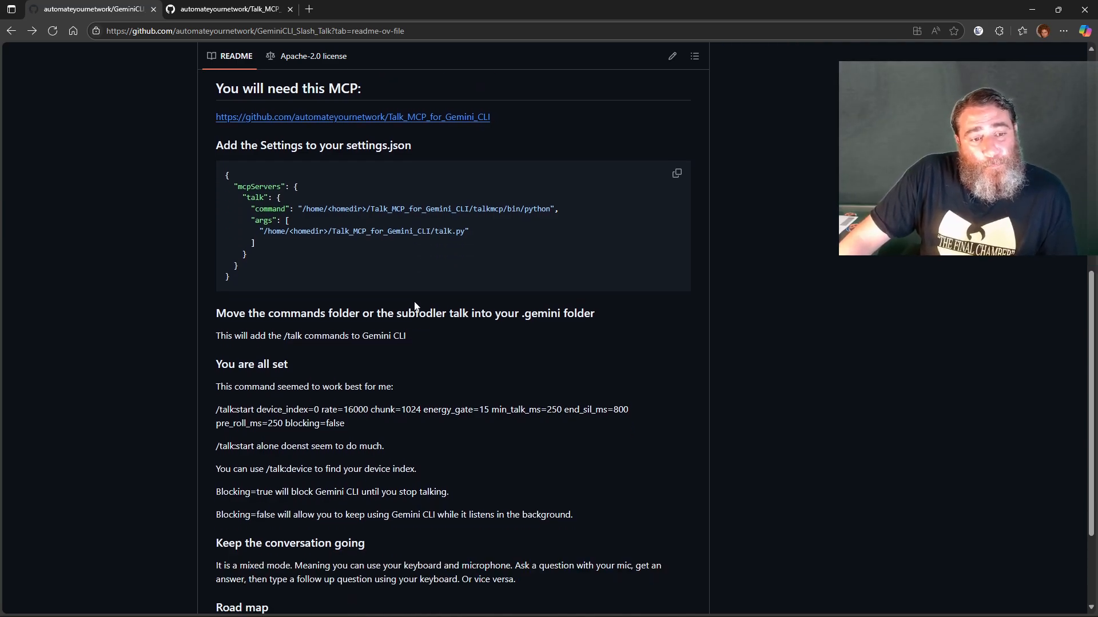
scroll(up, 3)
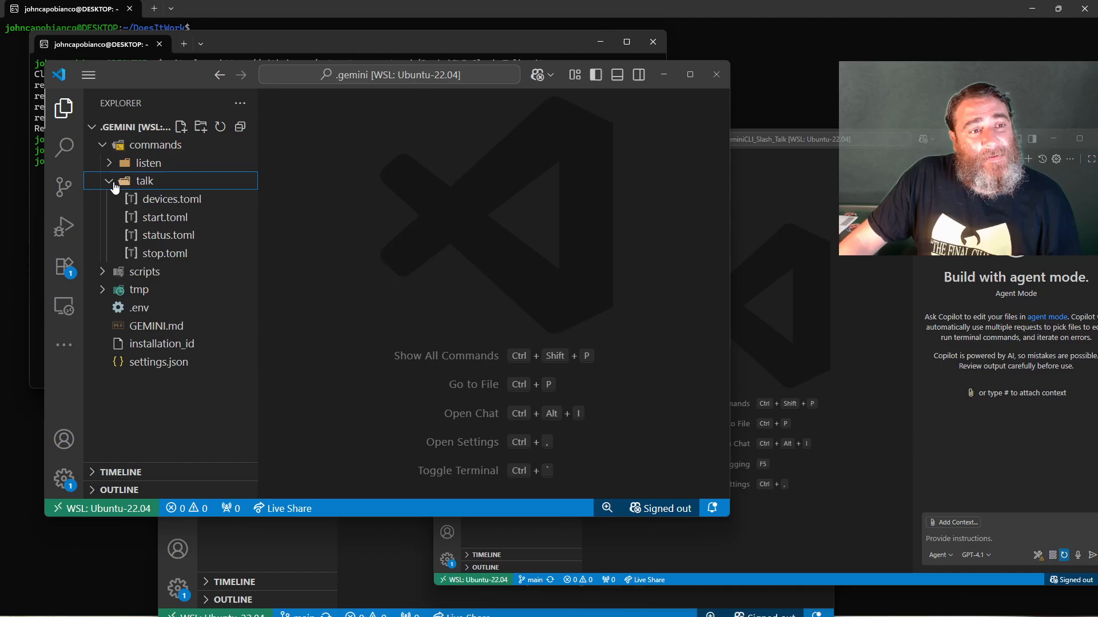
Step: Read the talk start, status and devices TOML command files, then close that VS Code window
click(164, 218)
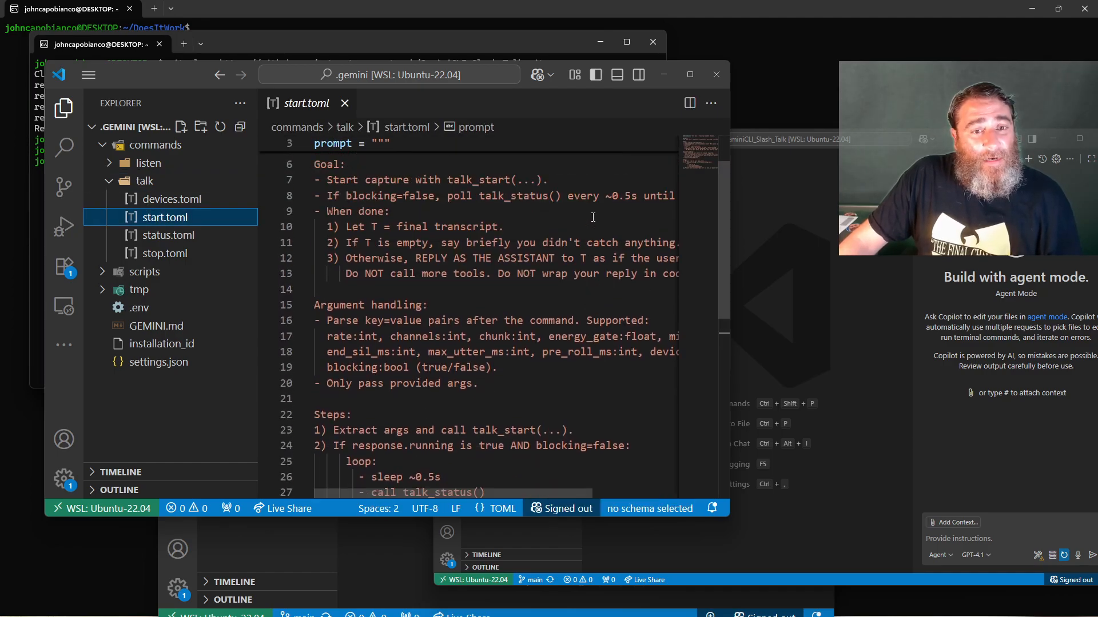
scroll(up, 3)
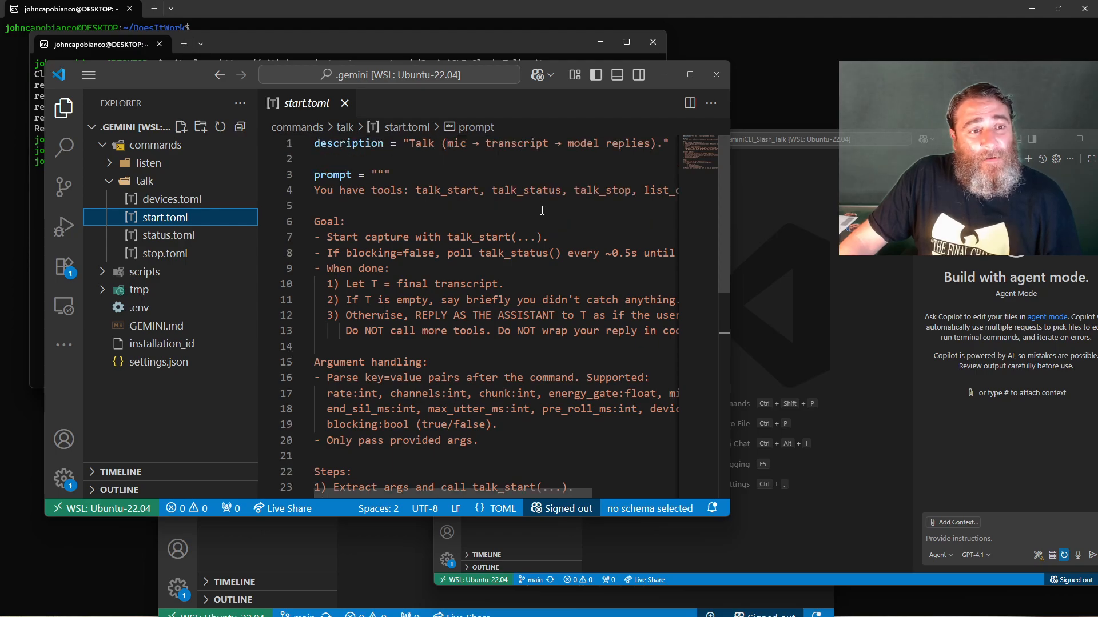
click(167, 234)
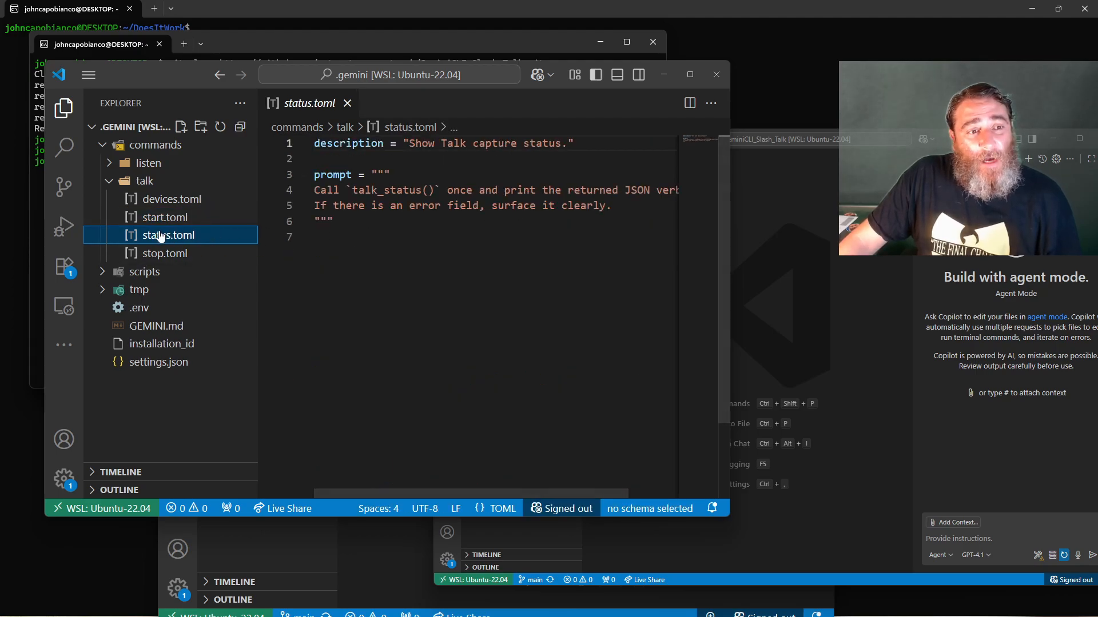
click(171, 199)
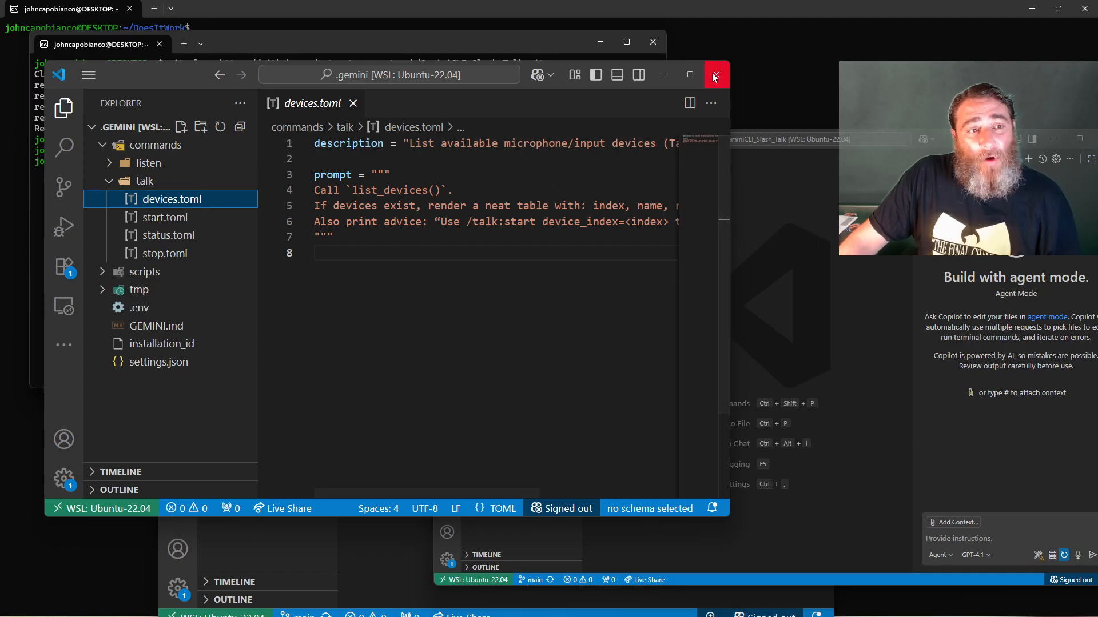
click(714, 75)
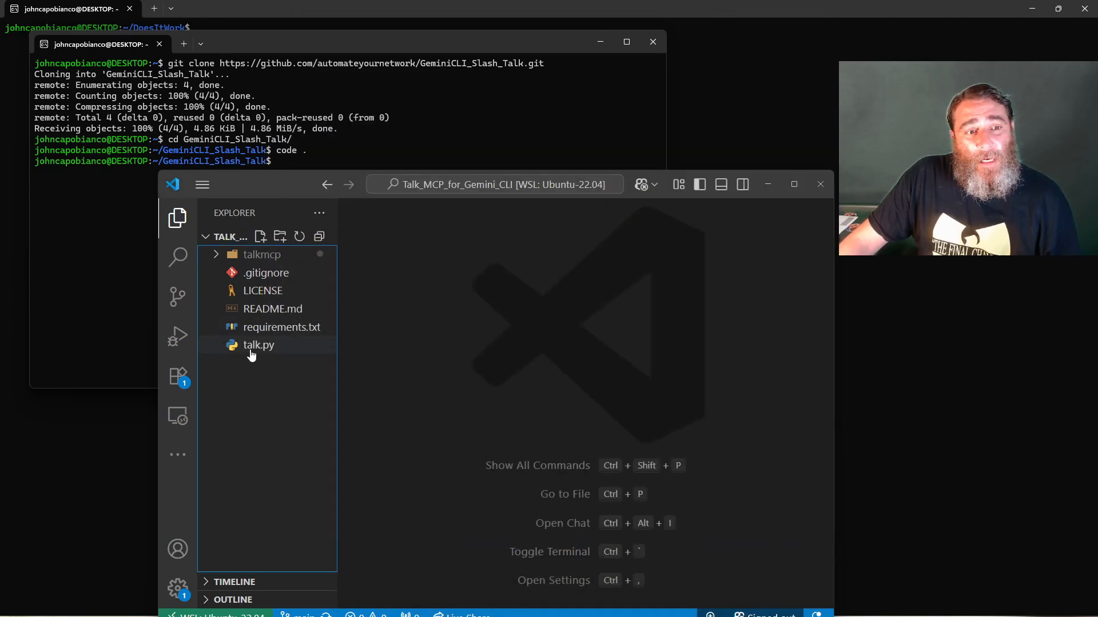
Step: Read through talk.py's TalkEngine and talk_start MCP tool code, then enter gemini --yolo in the terminal
click(259, 344)
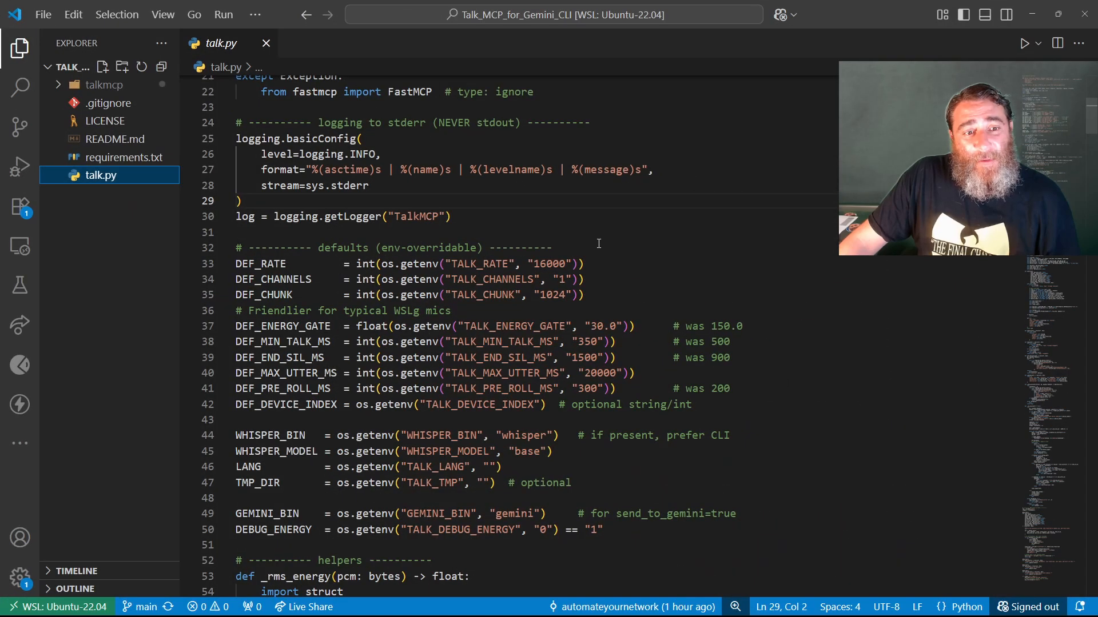
scroll(down, 3)
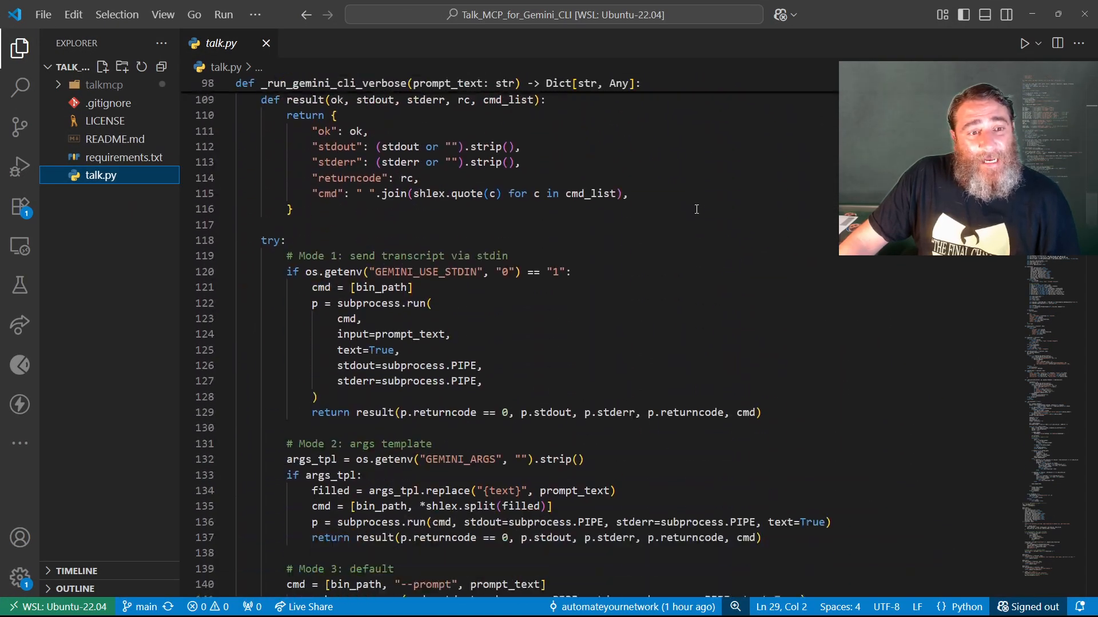
scroll(down, 3)
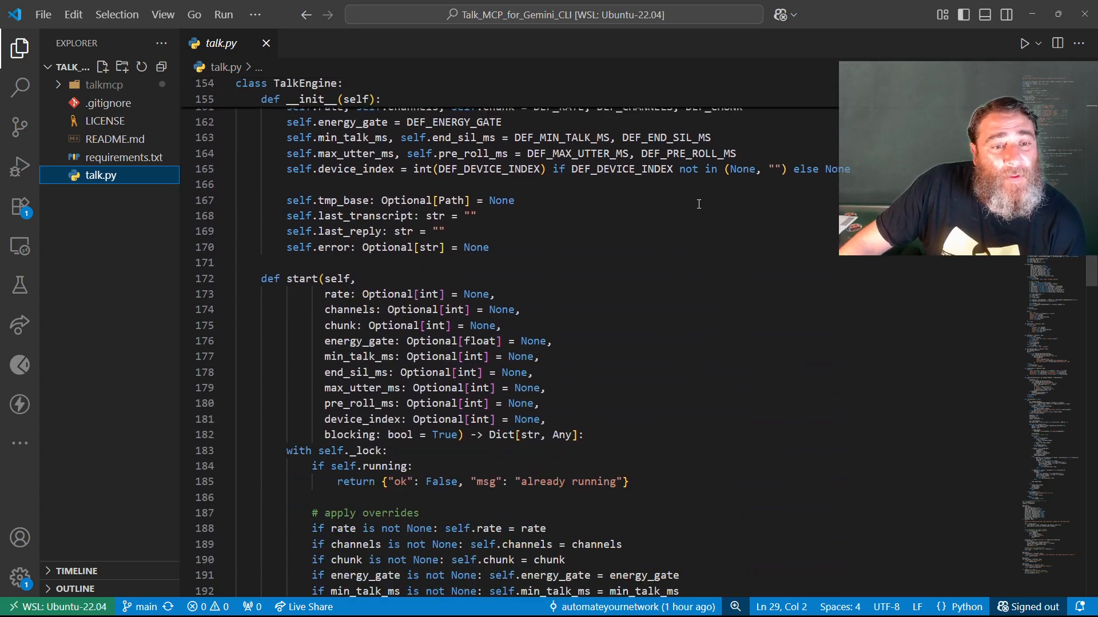
scroll(down, 3)
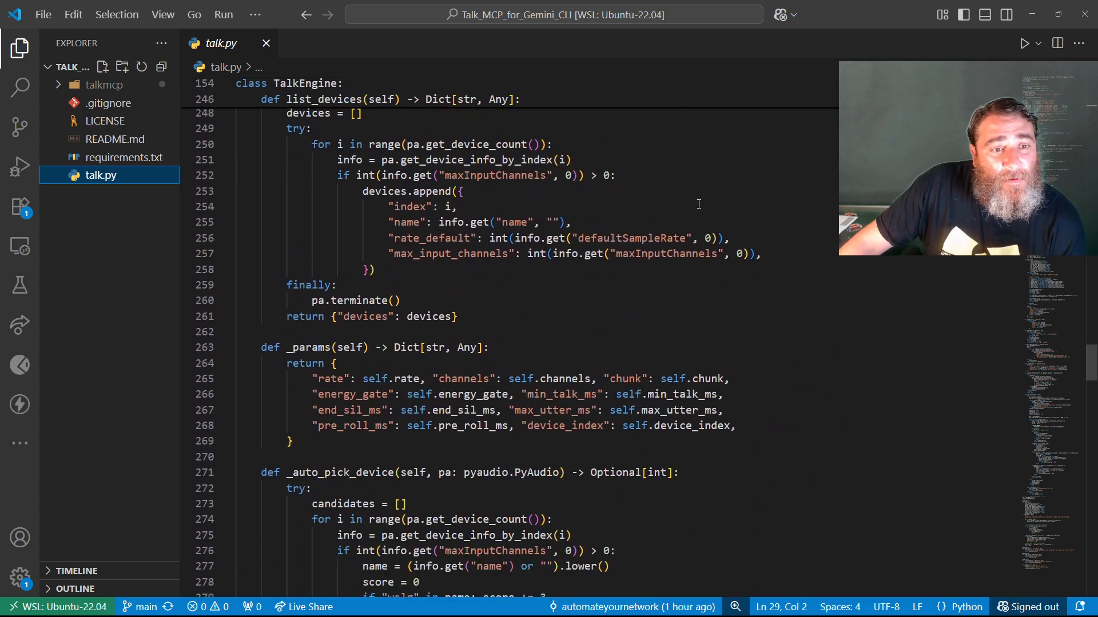
scroll(down, 3)
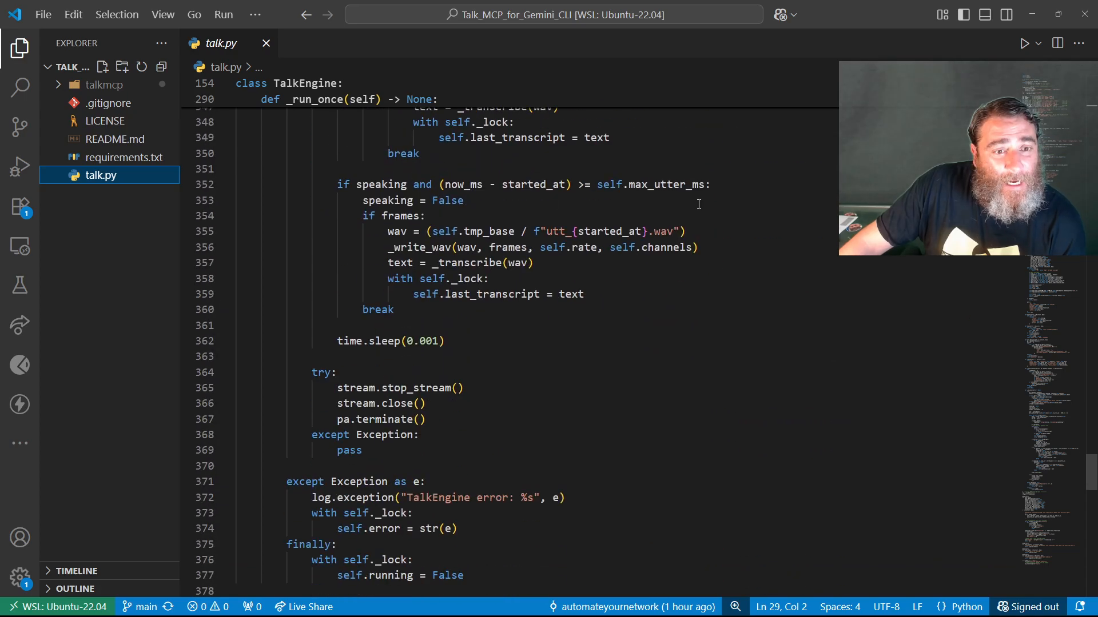
scroll(down, 3)
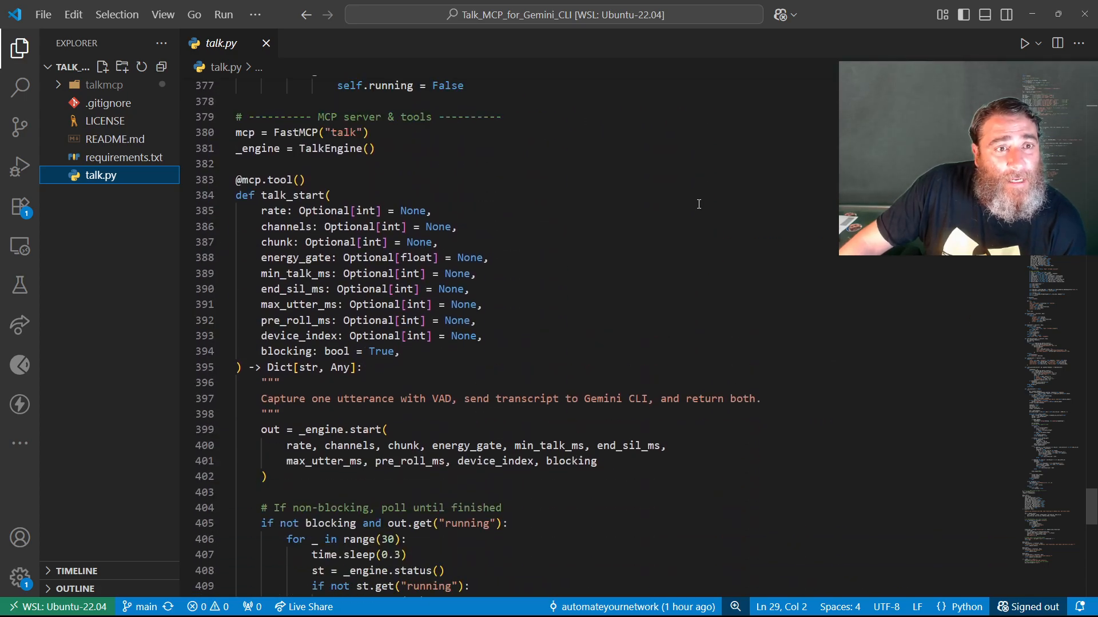
scroll(down, 3)
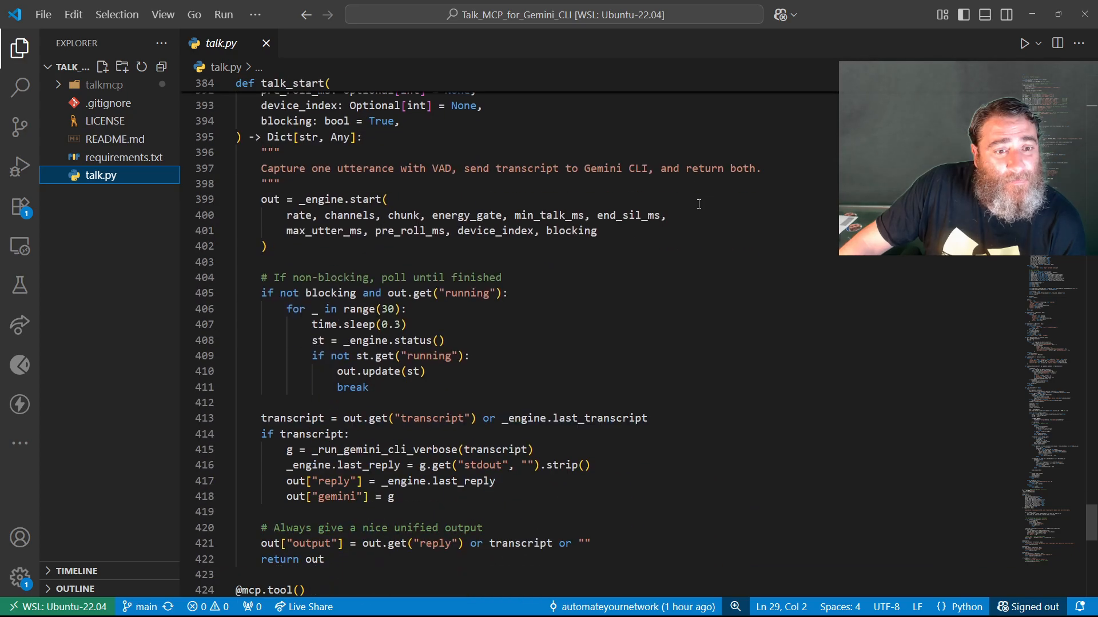
scroll(down, 3)
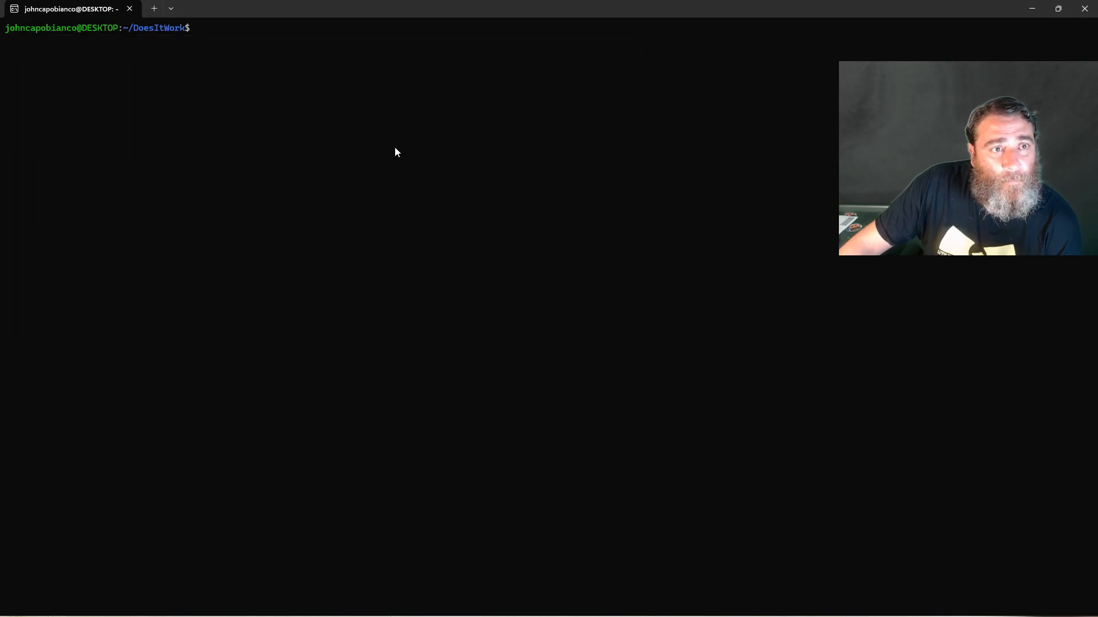
text(gemini --yolo)
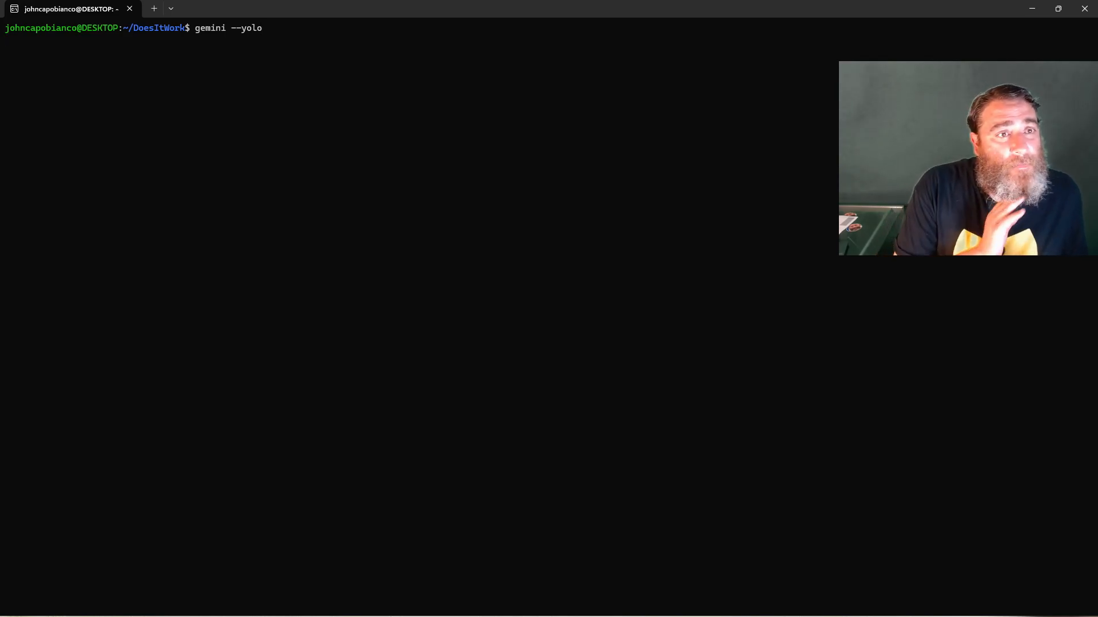
Step: Launch Gemini in YOLO mode and enter a /talk:start command with device_index=0, rate 16000, chunk 1024
key(Return)
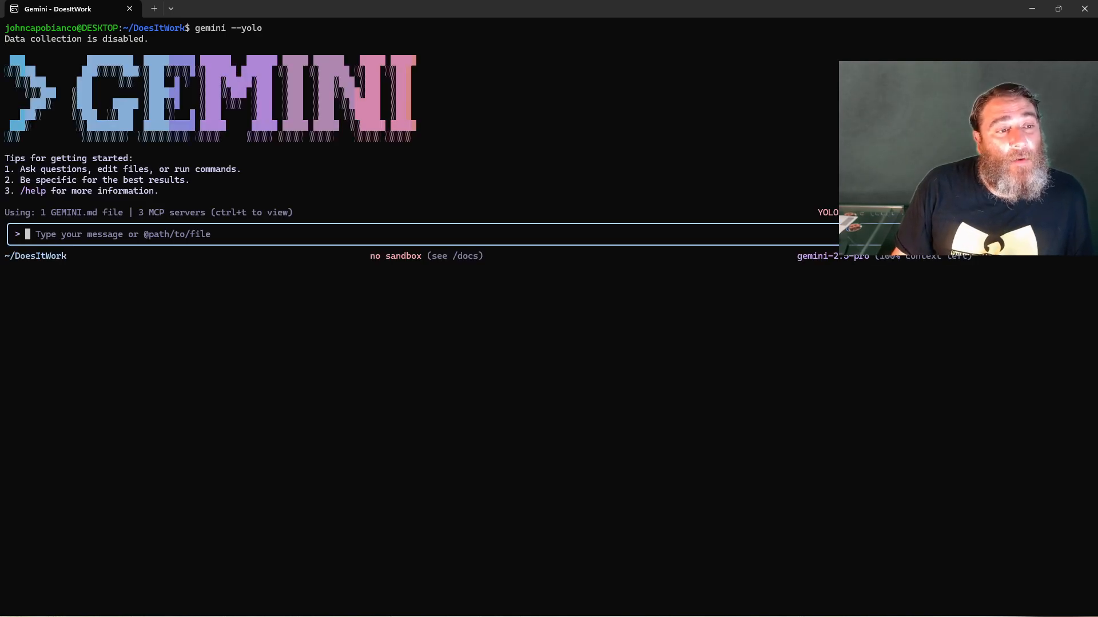
text(/talk:start device_index=0 rate=16000 chunk=1024 energy_gate=15 min_talk_ms=250 end_sil_ms=800 pre_roll_ms=250 blocking=false)
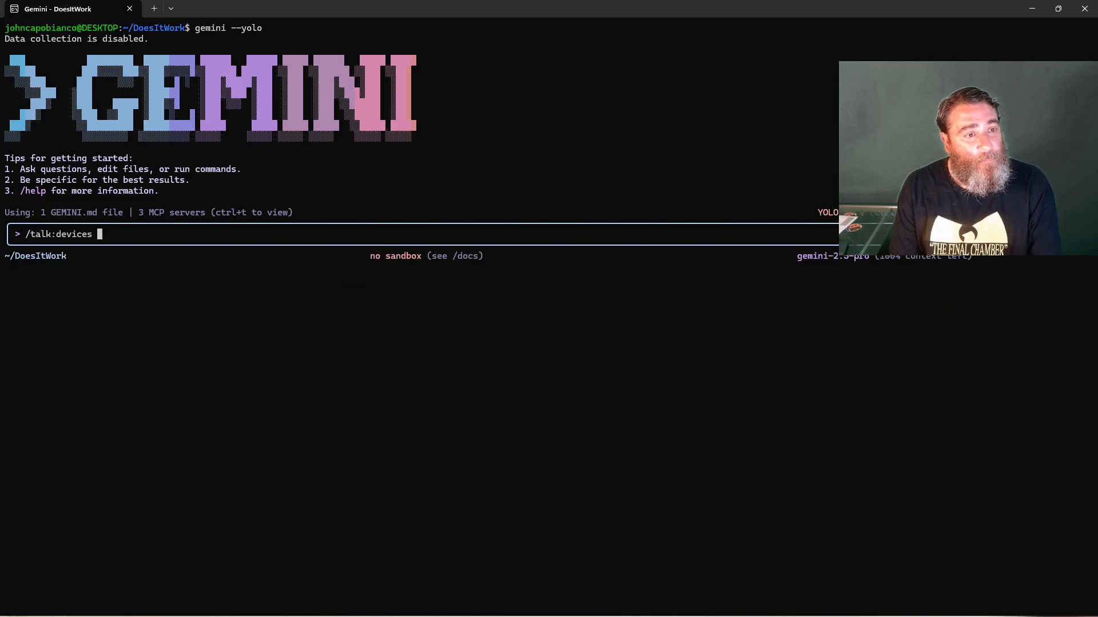
Step: Run /talk:devices to list the pulse and default inputs at 44100 Hz
key(Return)
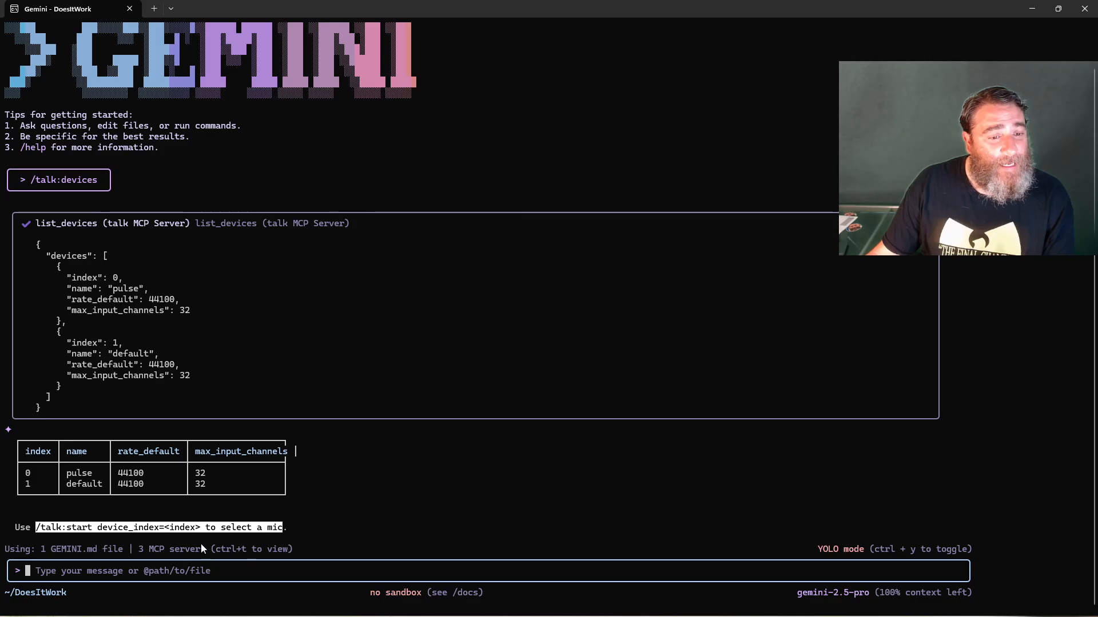
Step: Replace the long prompt, filtering the slash-command menu with 'talk' to run /talk:start
text(/talk:devices)
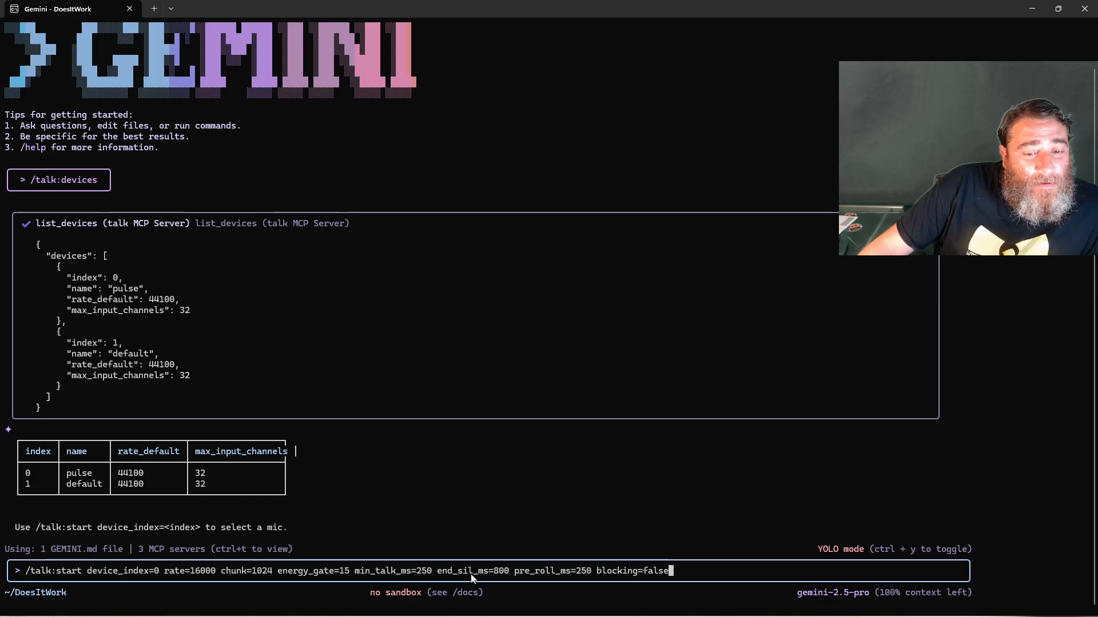
mouse_move(562, 573)
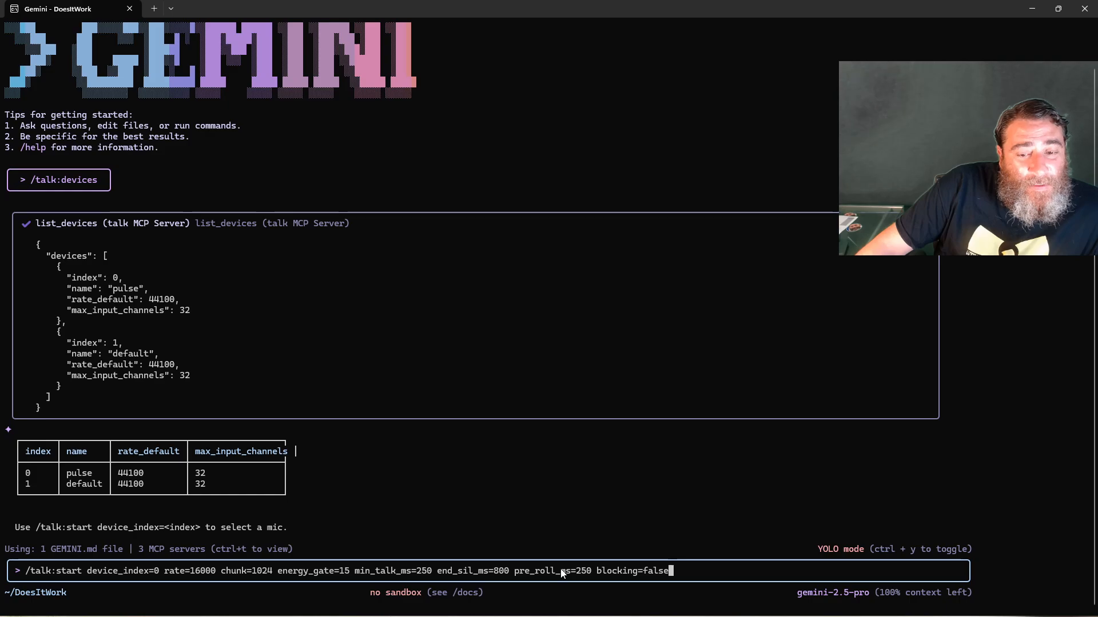
mouse_move(636, 571)
text(/)
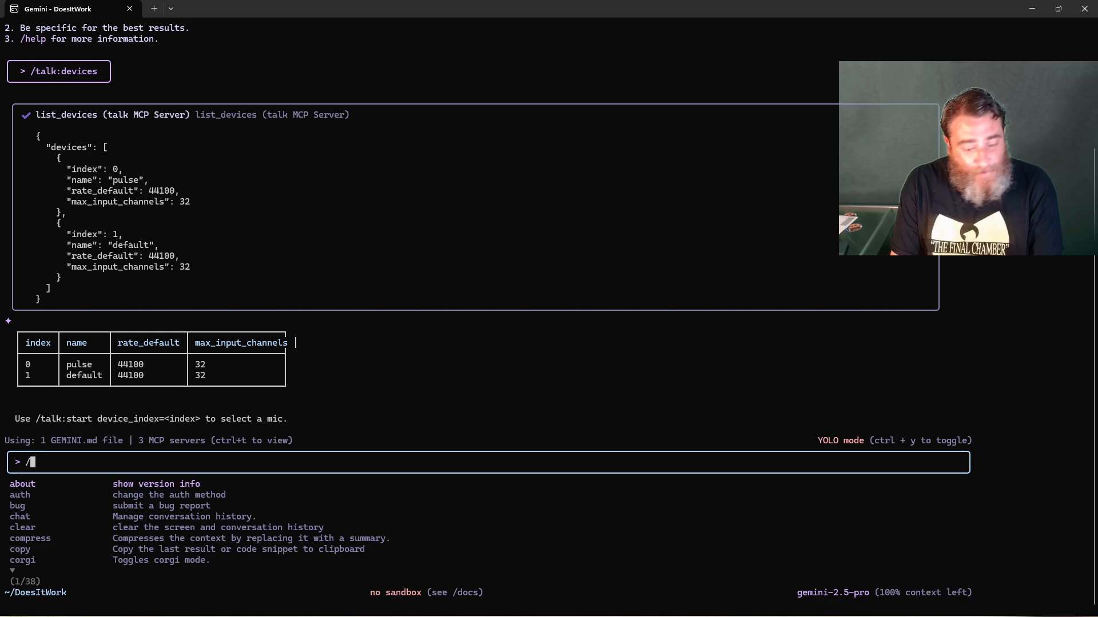
text(talk)
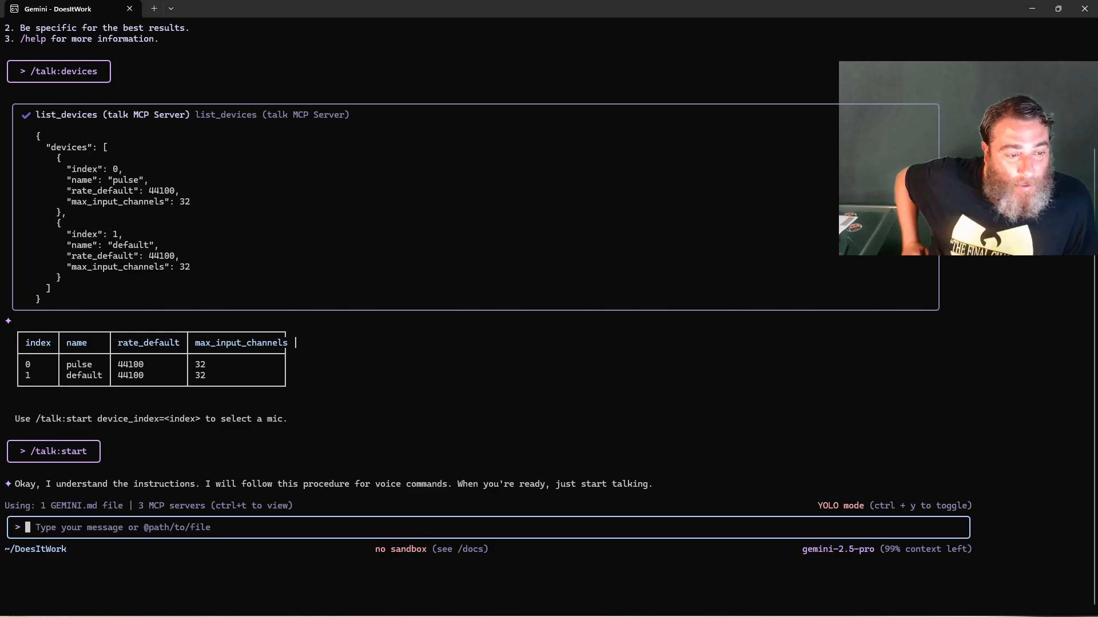
Step: Start non-blocking talk capture on device 0 at 16000 Hz, chunk 1024, energy gate 15, and follow the status polling
text(/talk:start device_index=0 rate=16000 chunk=1024 energy_gate=15 min_talk_ms=250 end_sil_ms=800 pre_roll_ms=250 blocking=false)
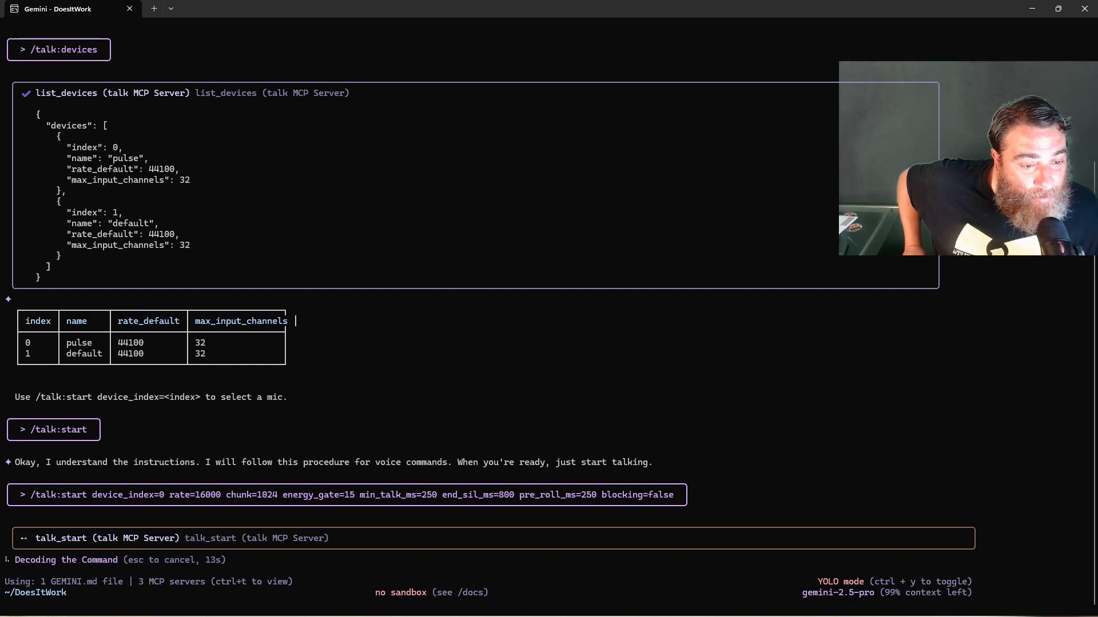
scroll(down, 3)
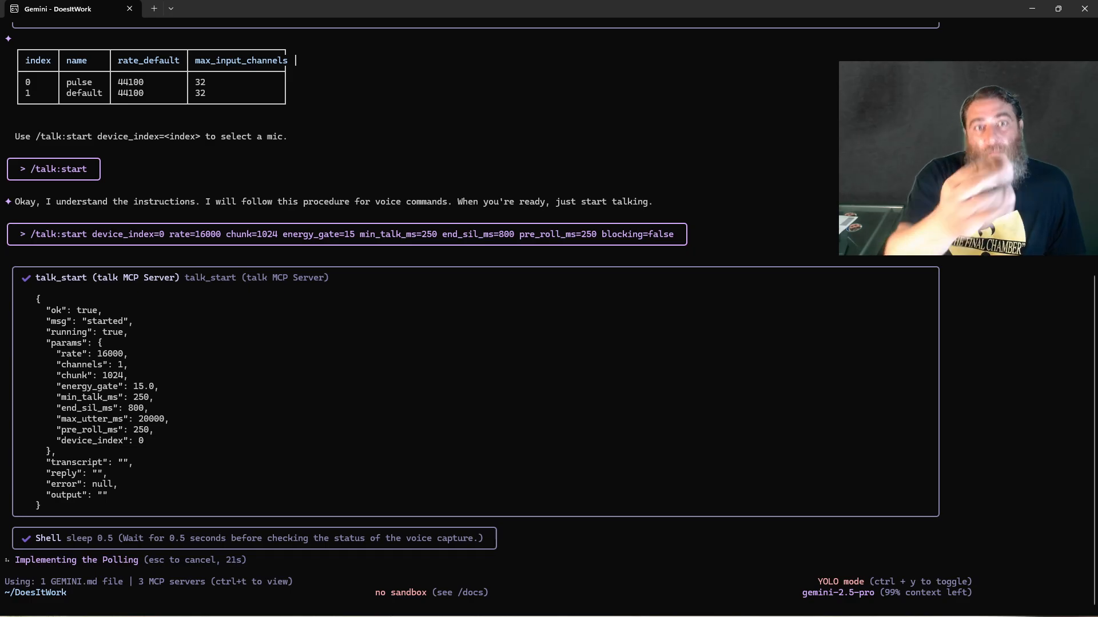
scroll(down, 3)
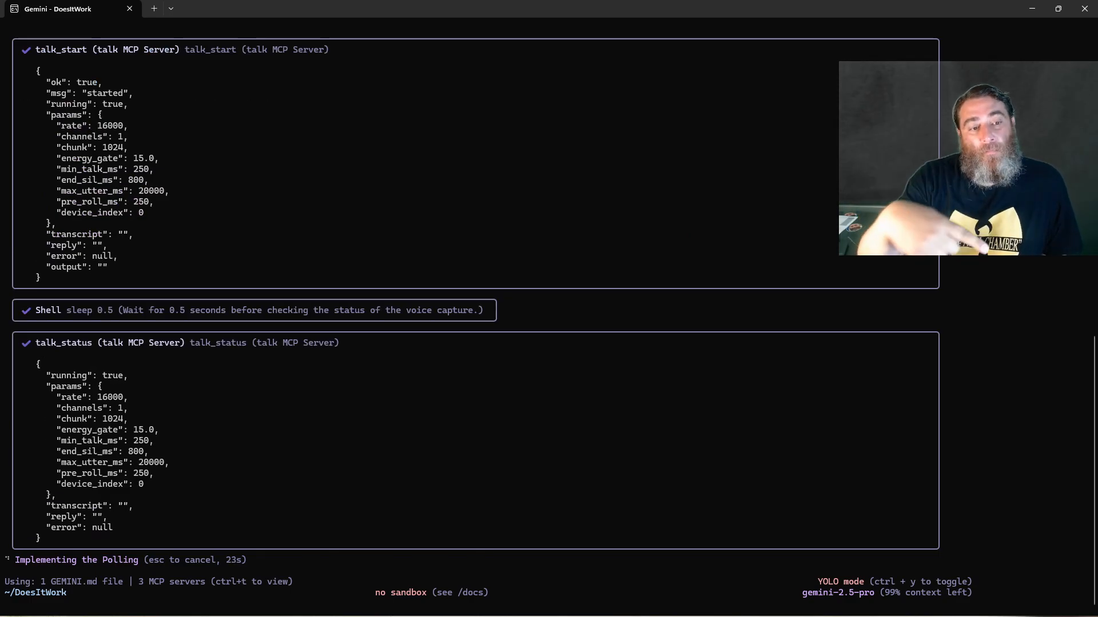
scroll(down, 3)
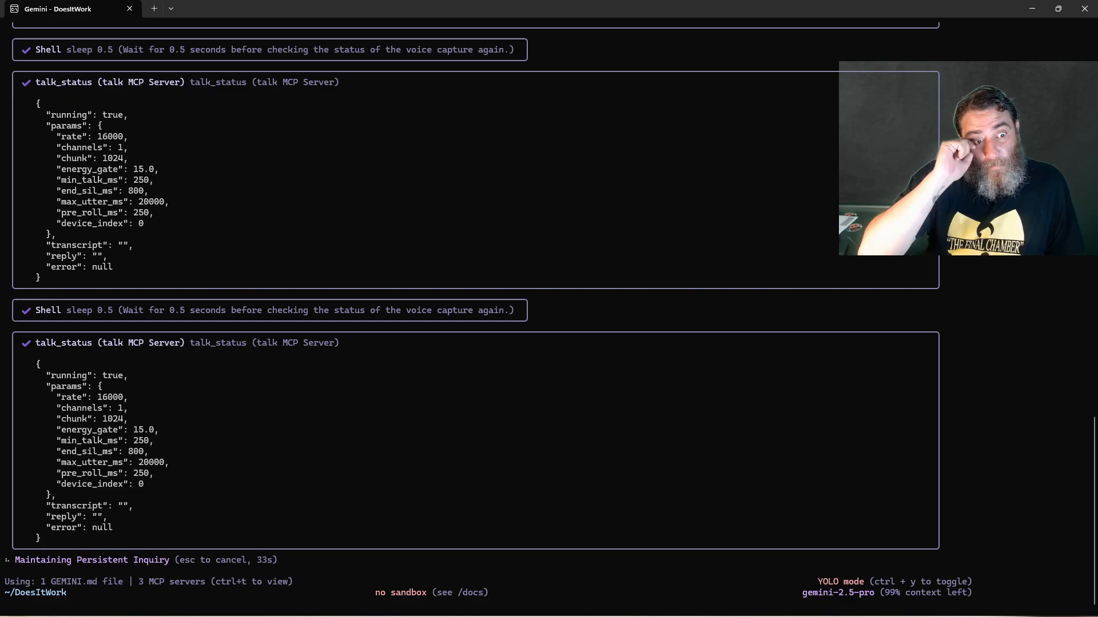
scroll(down, 3)
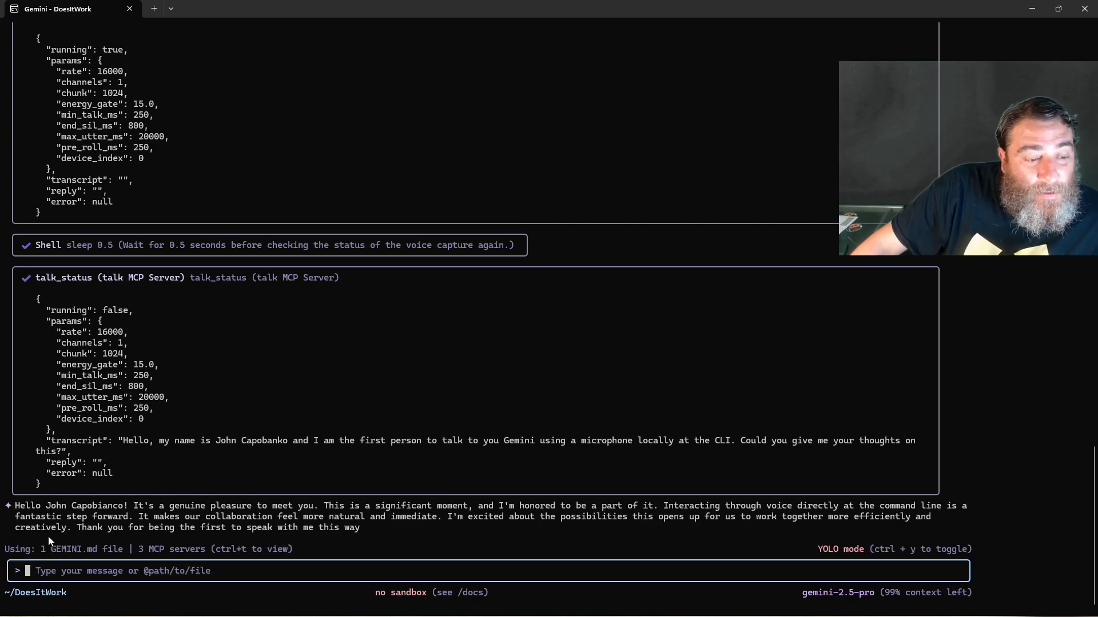
mouse_move(206, 521)
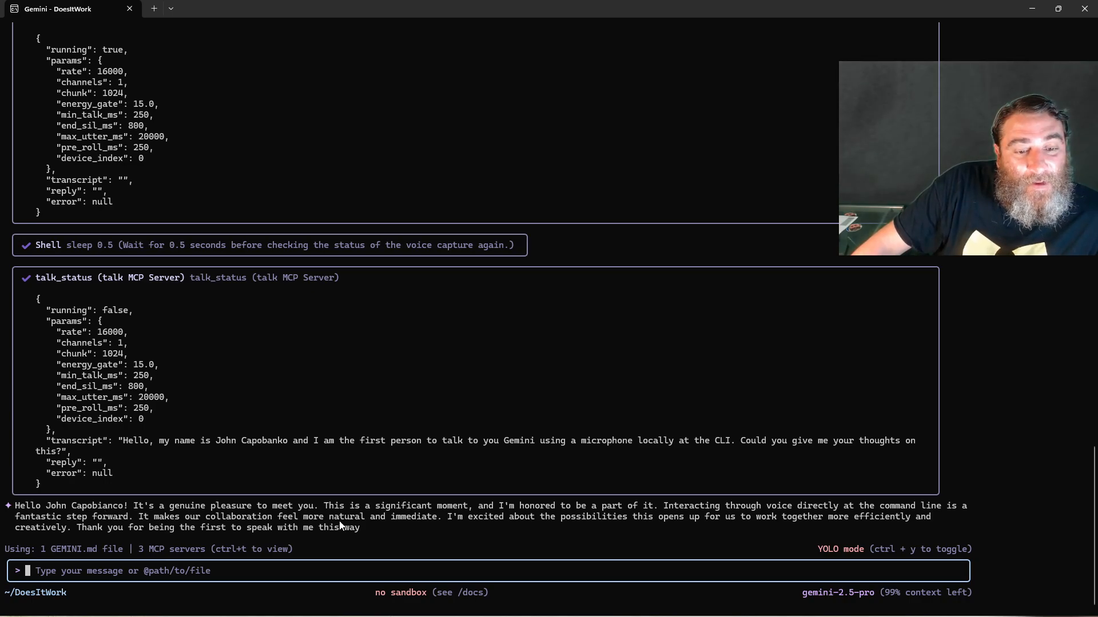
mouse_move(490, 526)
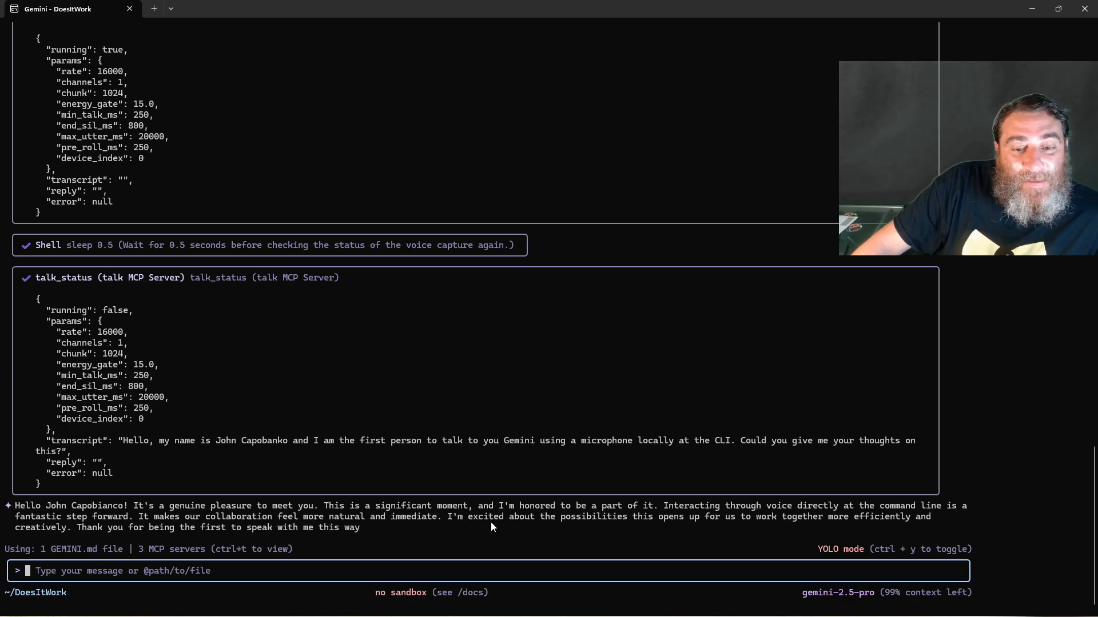
mouse_move(755, 529)
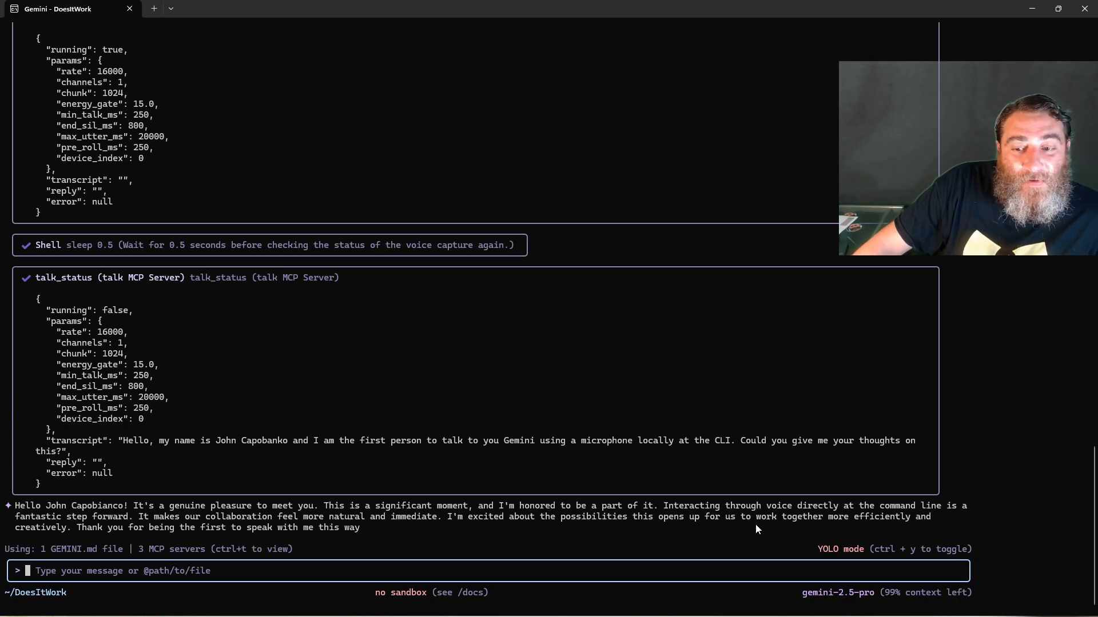
mouse_move(74, 541)
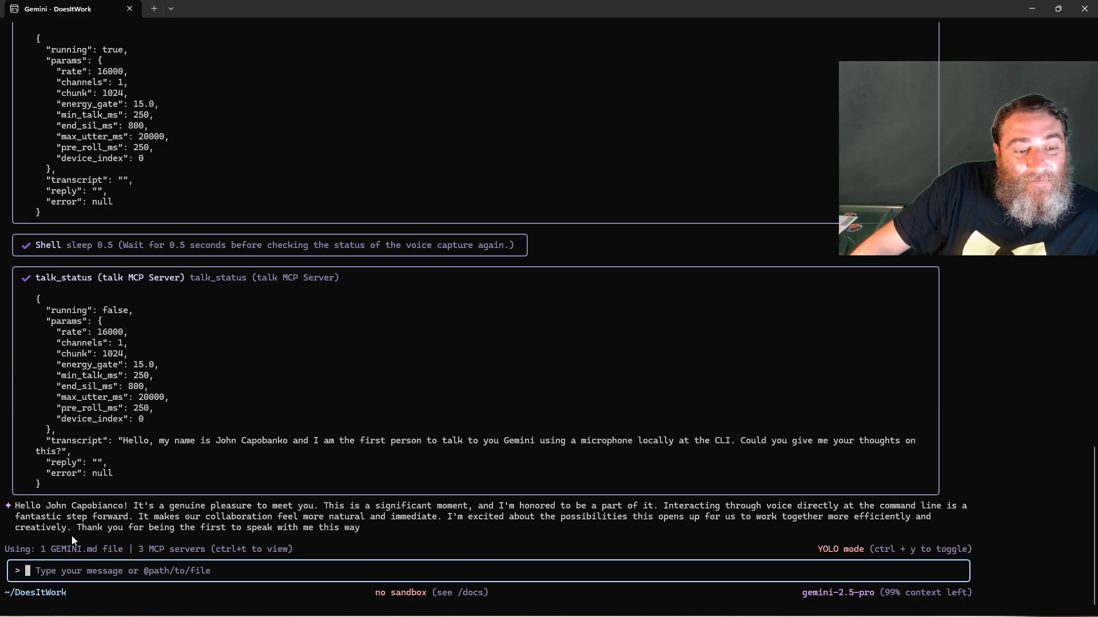
mouse_move(293, 537)
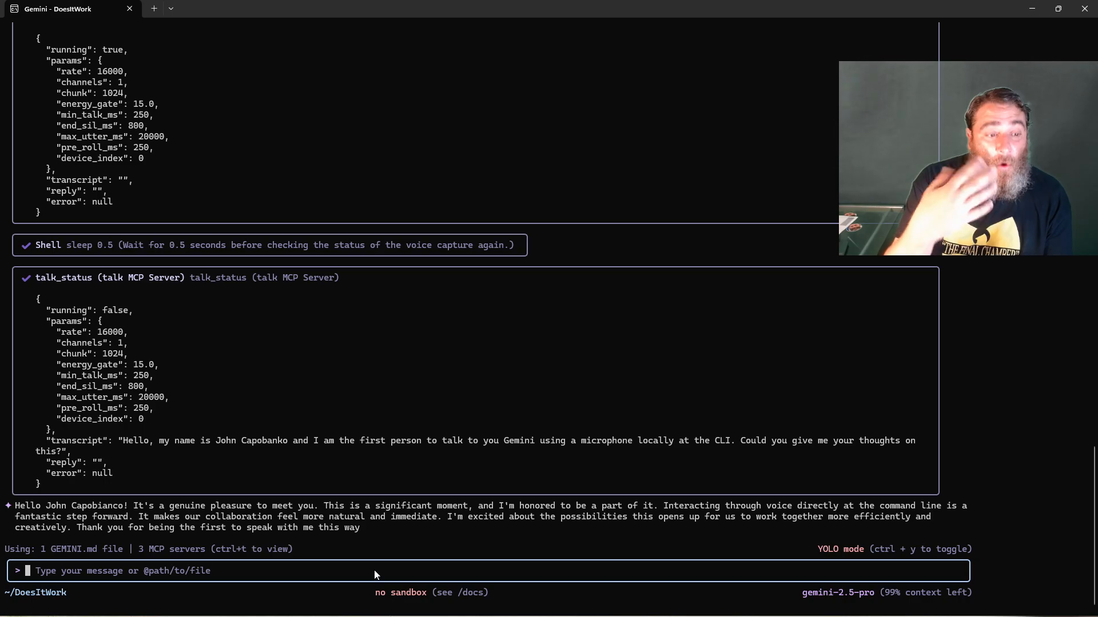
Step: Ask Gemini how using VOICE instead of a keyboard might democratize Gemini CLI
text(Tha)
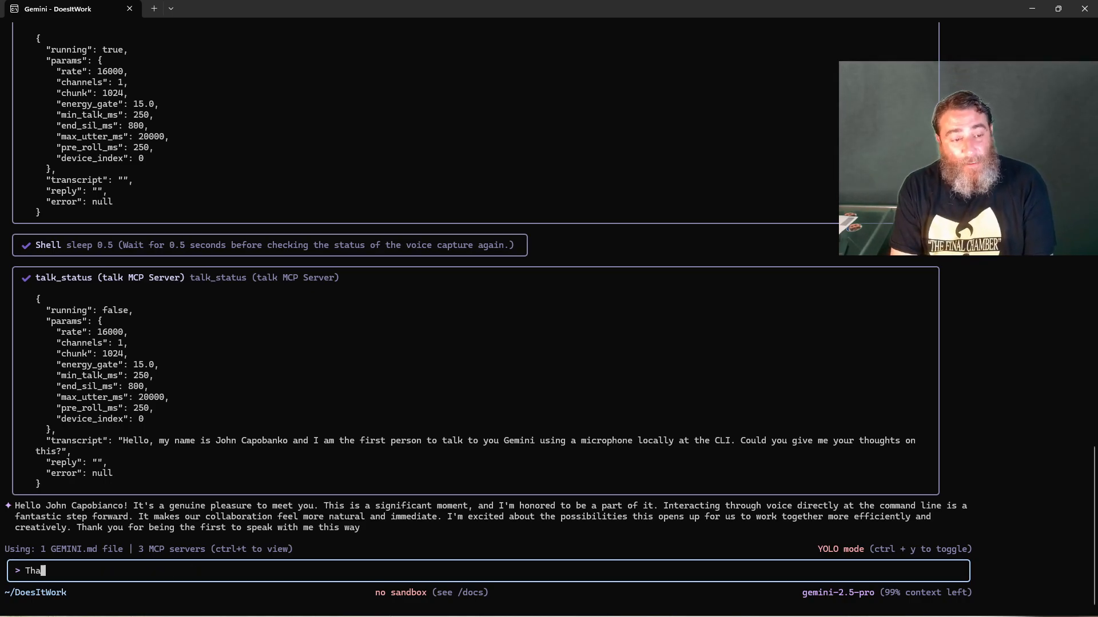
text(nk you I agre c)
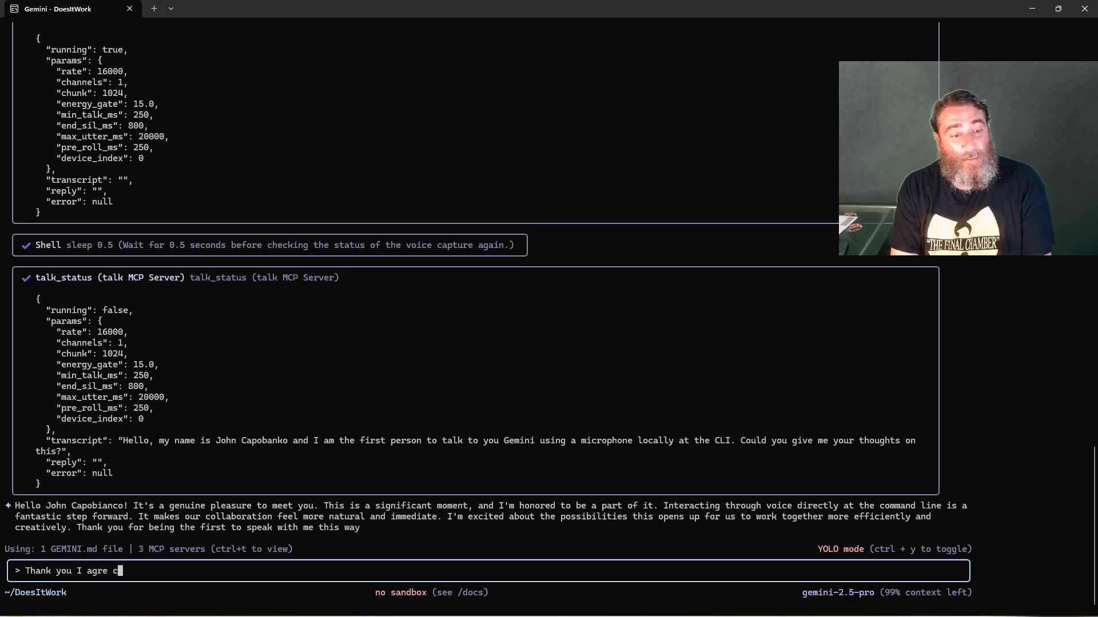
text(can you expound)
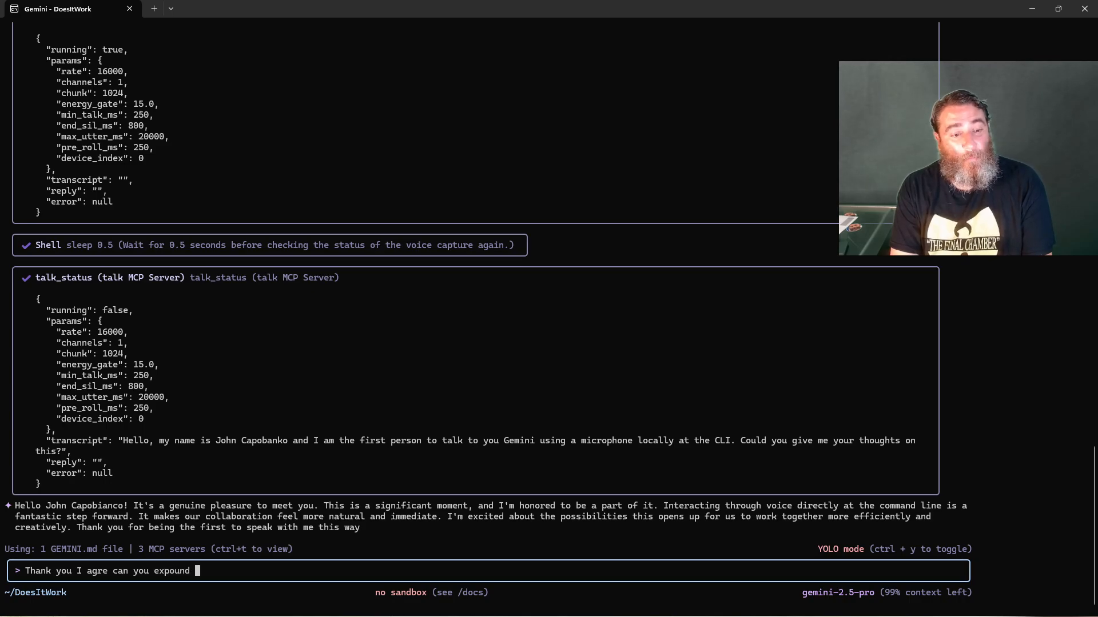
text(upon what)
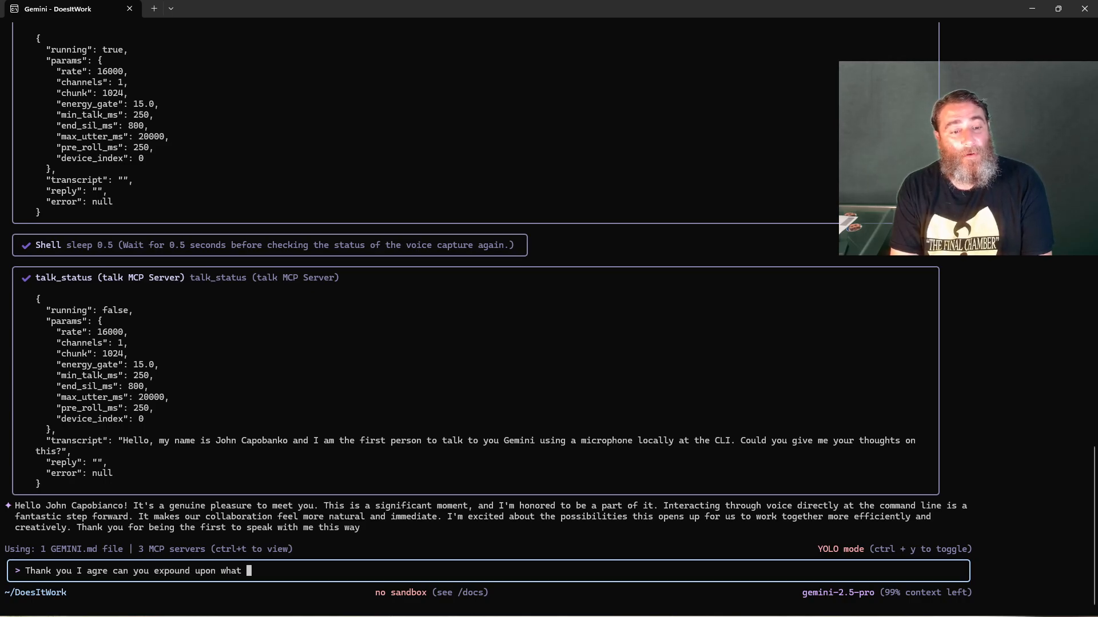
text(this new acces)
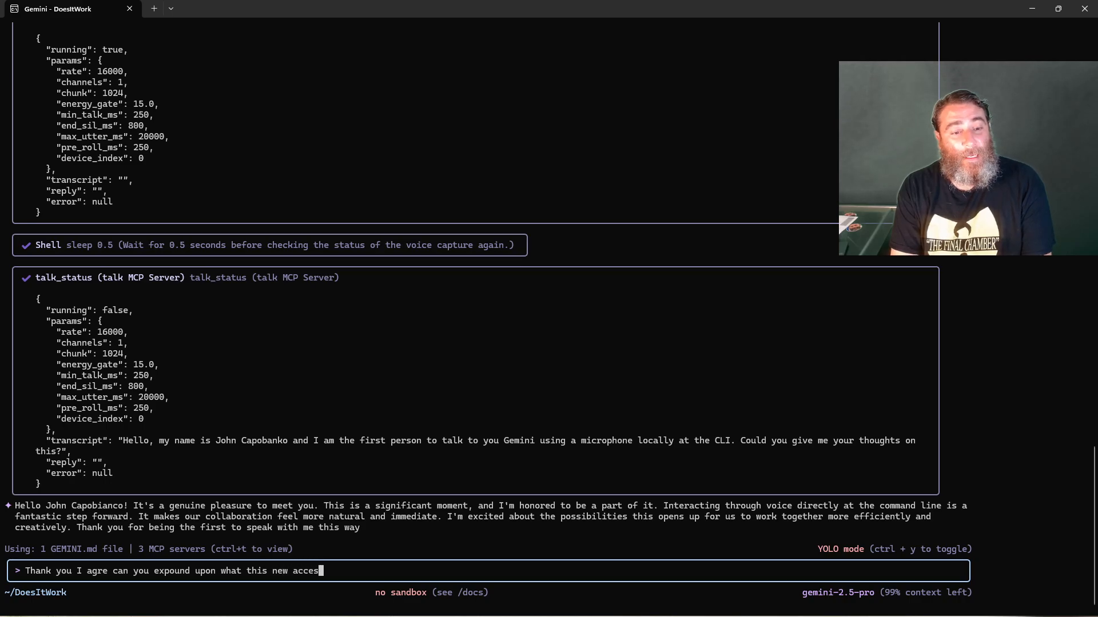
text(sibility mode mig)
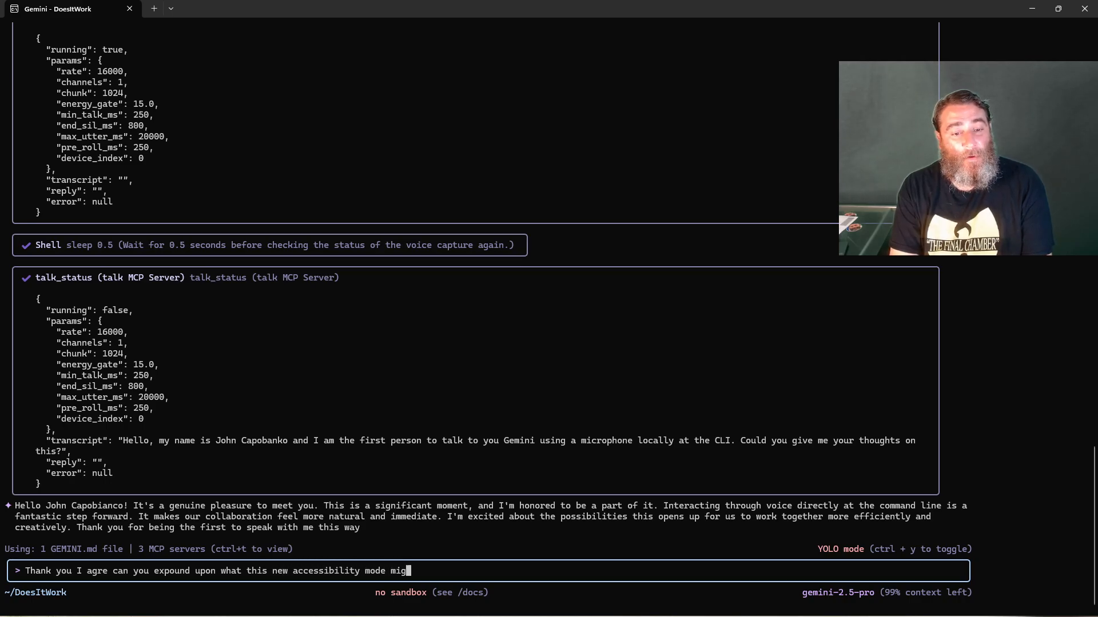
text(ht mean for democ)
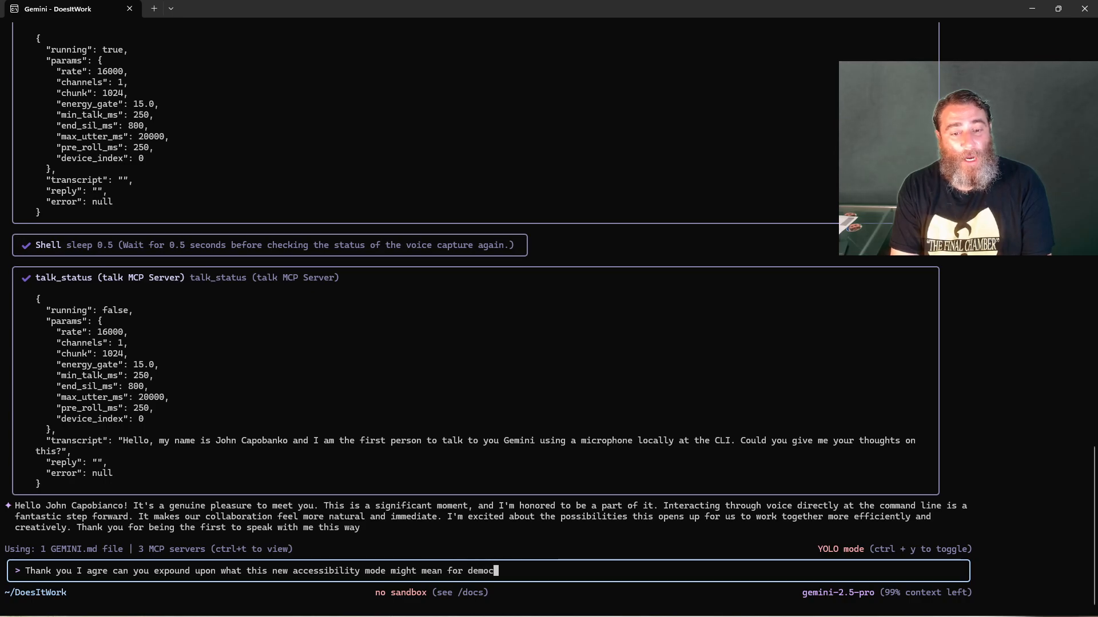
text(ratizing)
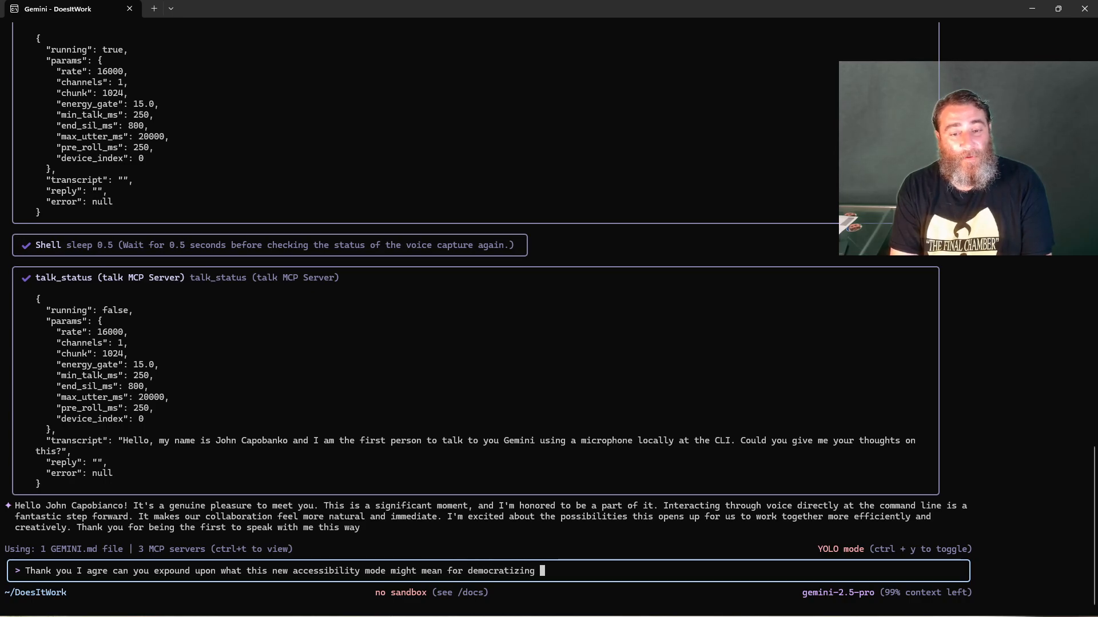
text(Gemini CLI i)
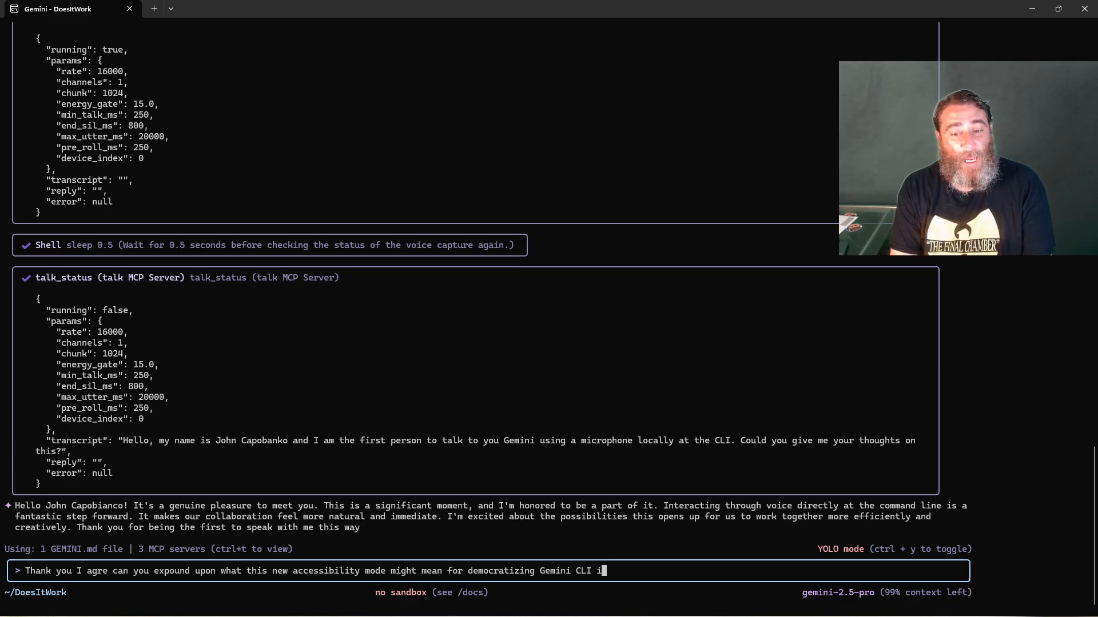
text(if people can)
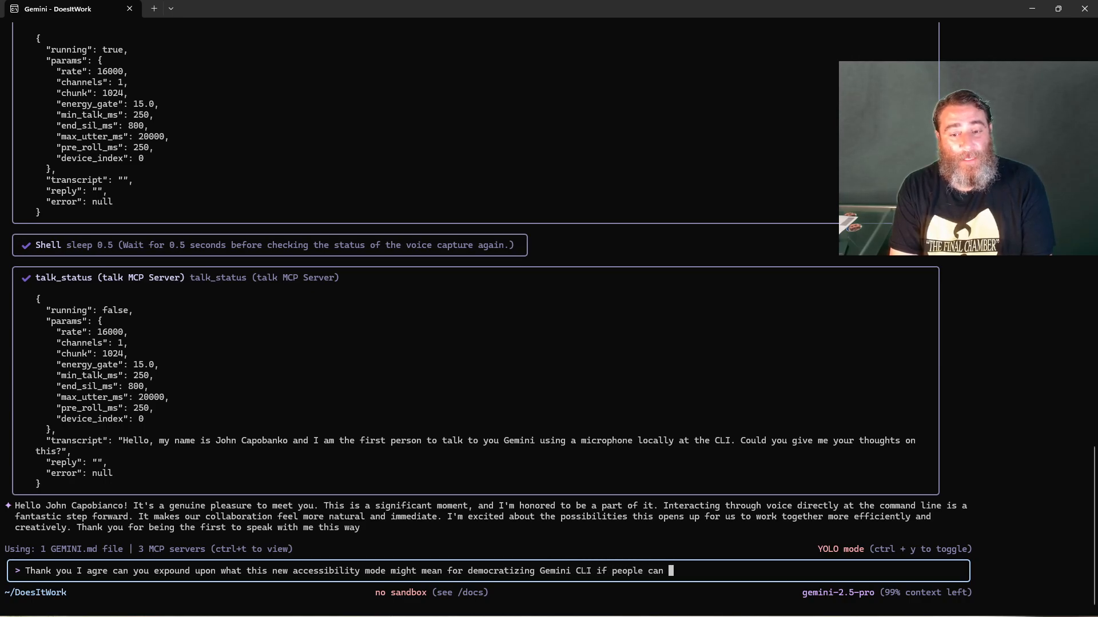
text(just use their VOI)
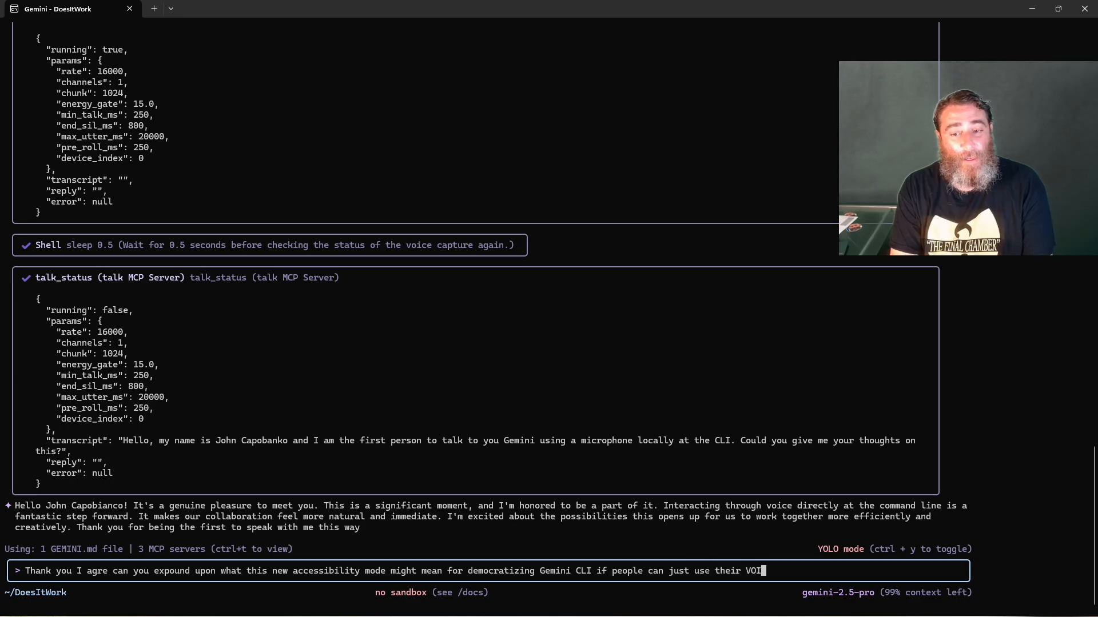
text(CE instead of a)
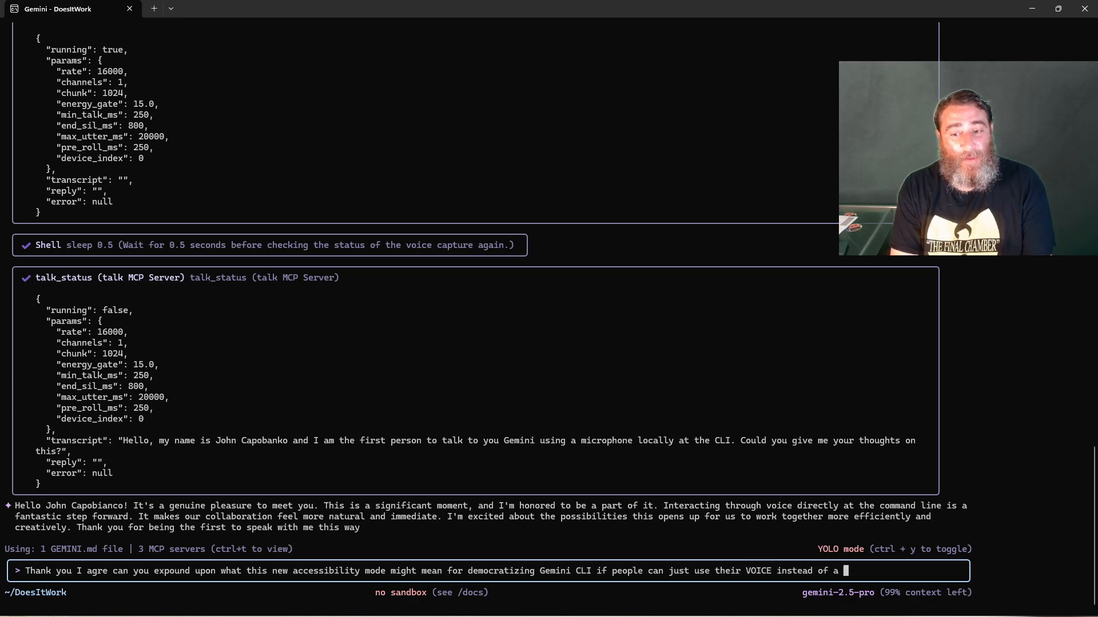
text(keyboard.)
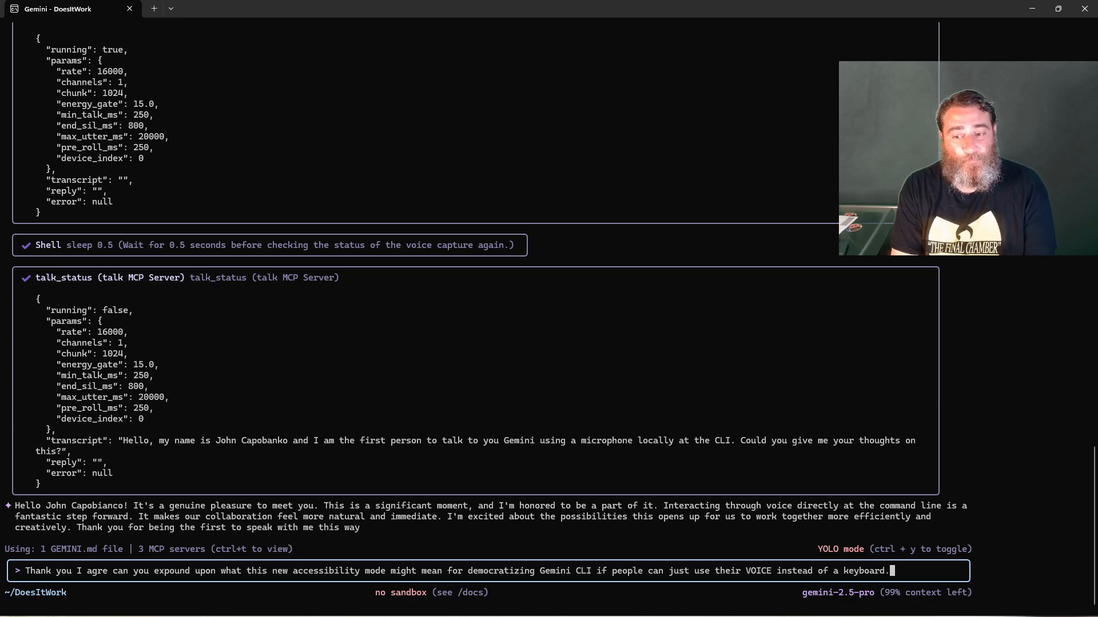
key(Return)
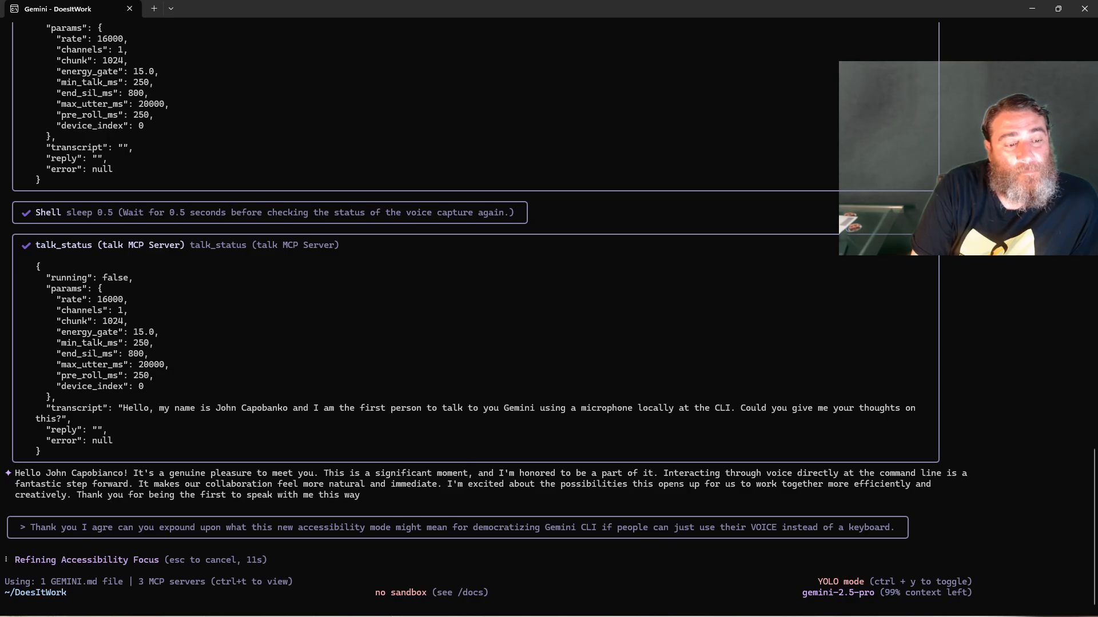
Step: Read Gemini's four points on barriers, accessibility, speed and hands-free multitasking
scroll(down, 3)
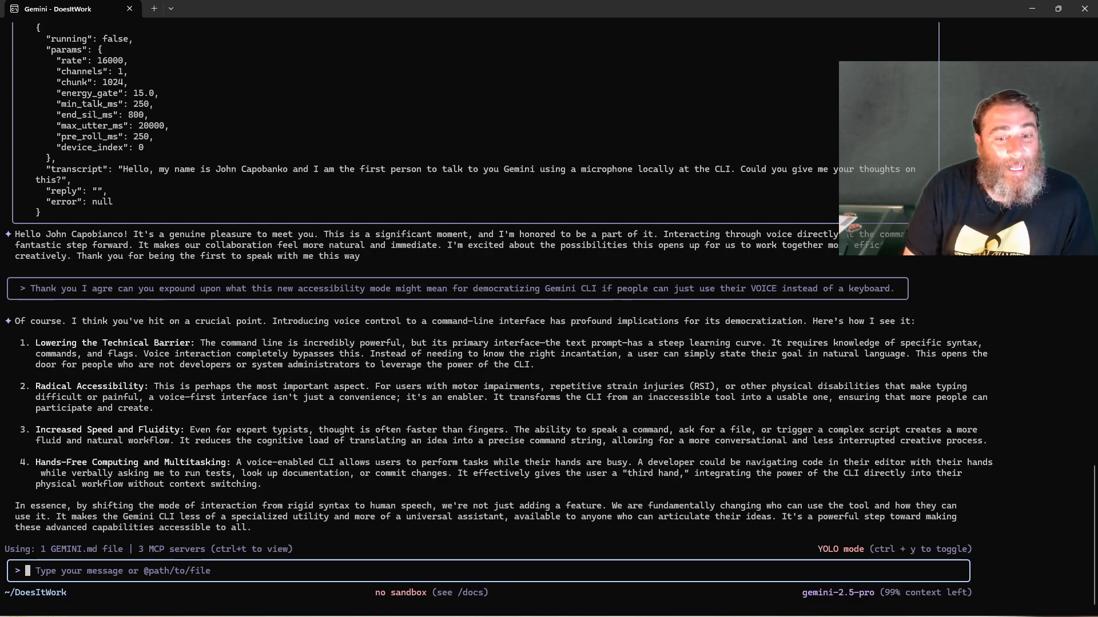
Step: Rerun /talk:start on device 0 at 16000 Hz and review the five summary bullets returned
text(/talk:start device_index=0 rate=16000 chunk=1024 energy_gate=15 min_talk_ms=250 end_sil_ms=800 pre_roll_ms=250 blocking=false)
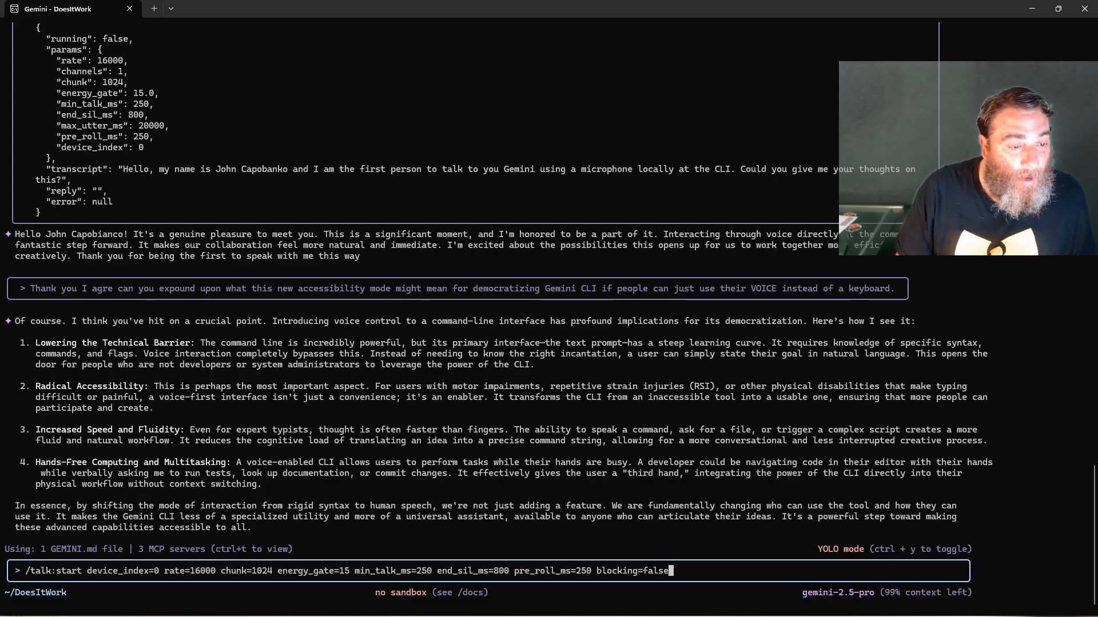
key(Return)
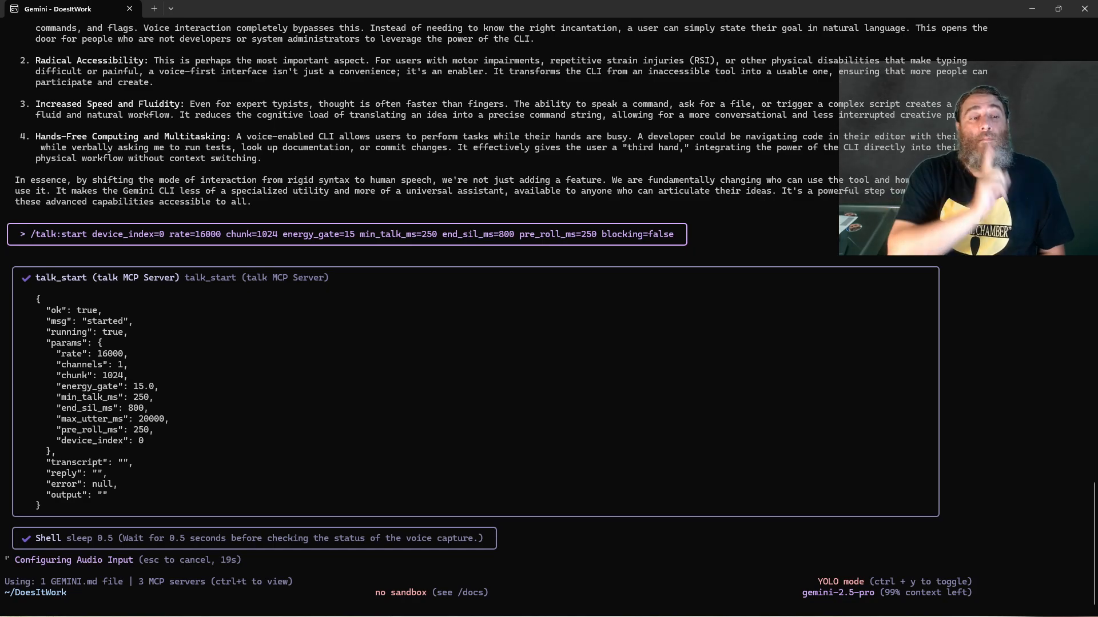
scroll(down, 3)
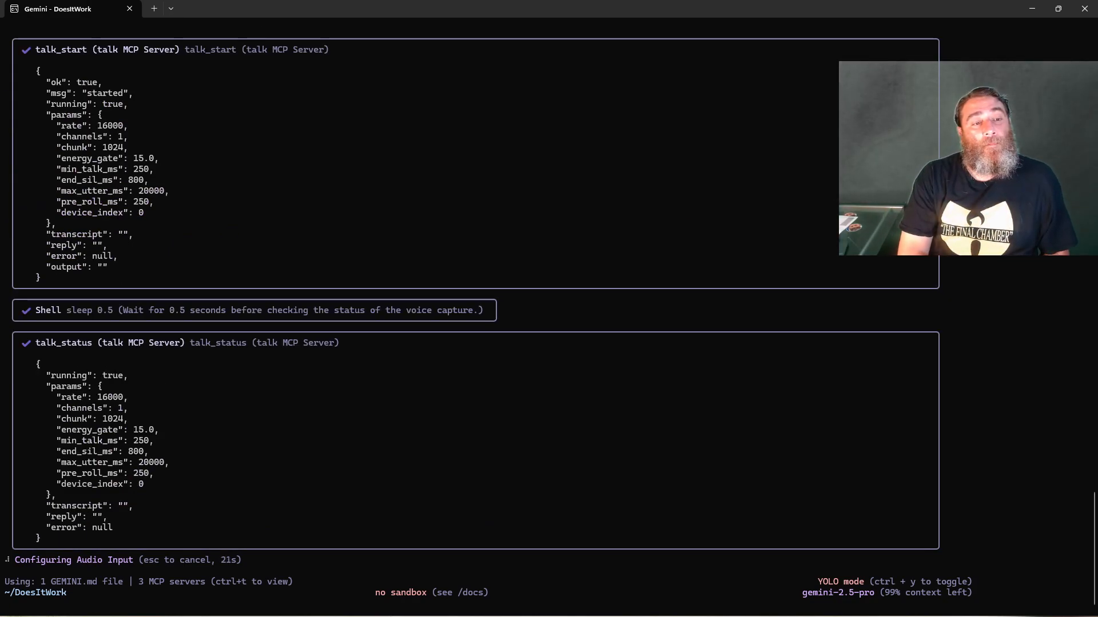
scroll(down, 3)
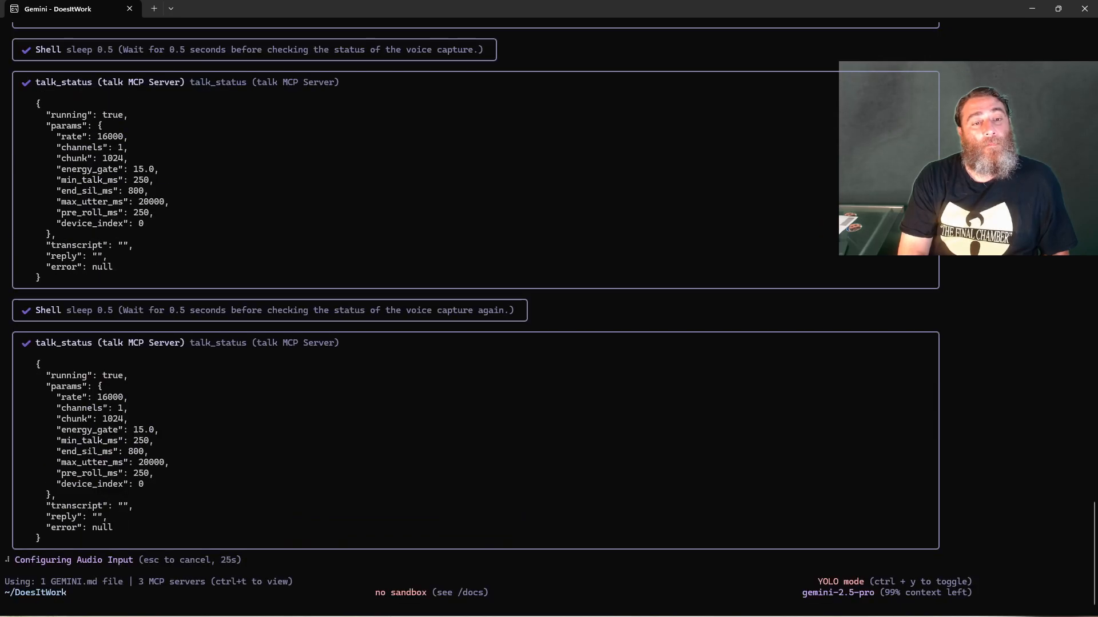
scroll(down, 3)
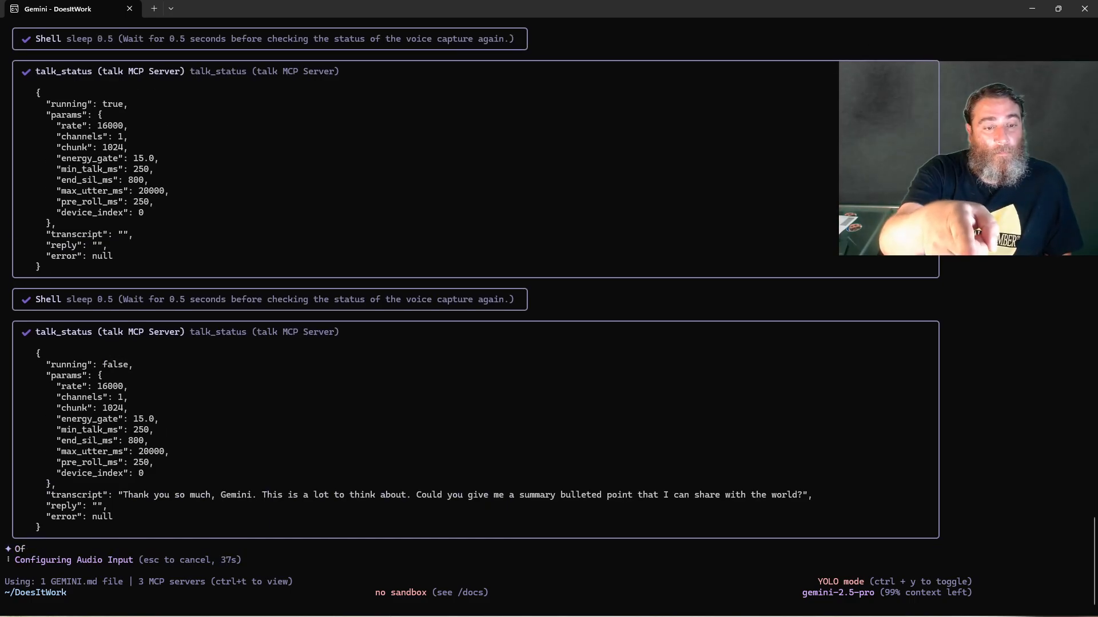
scroll(down, 3)
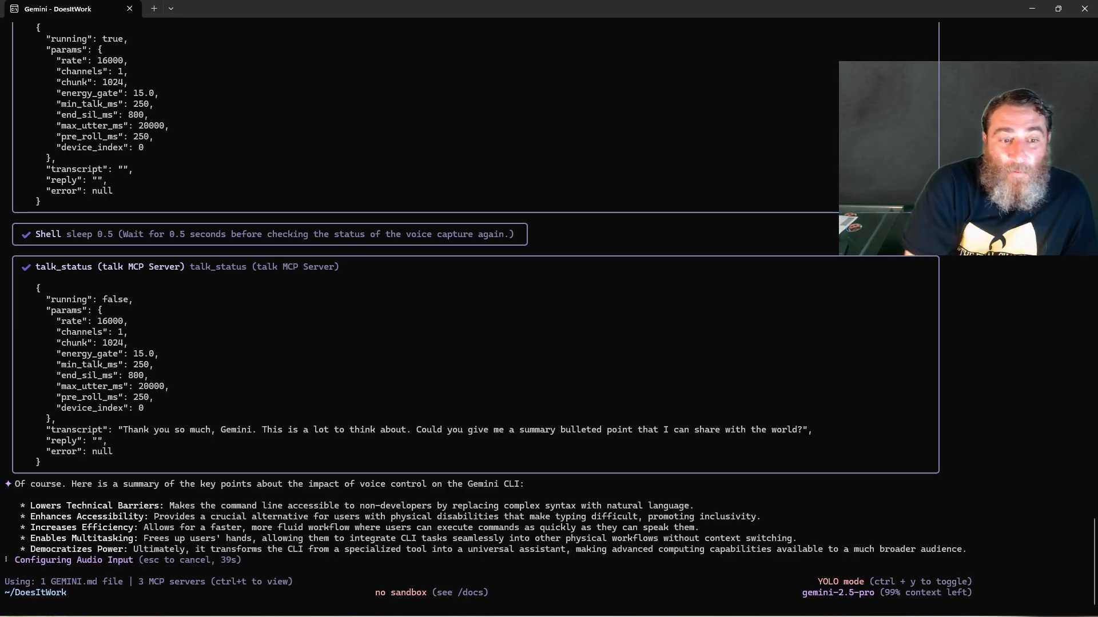